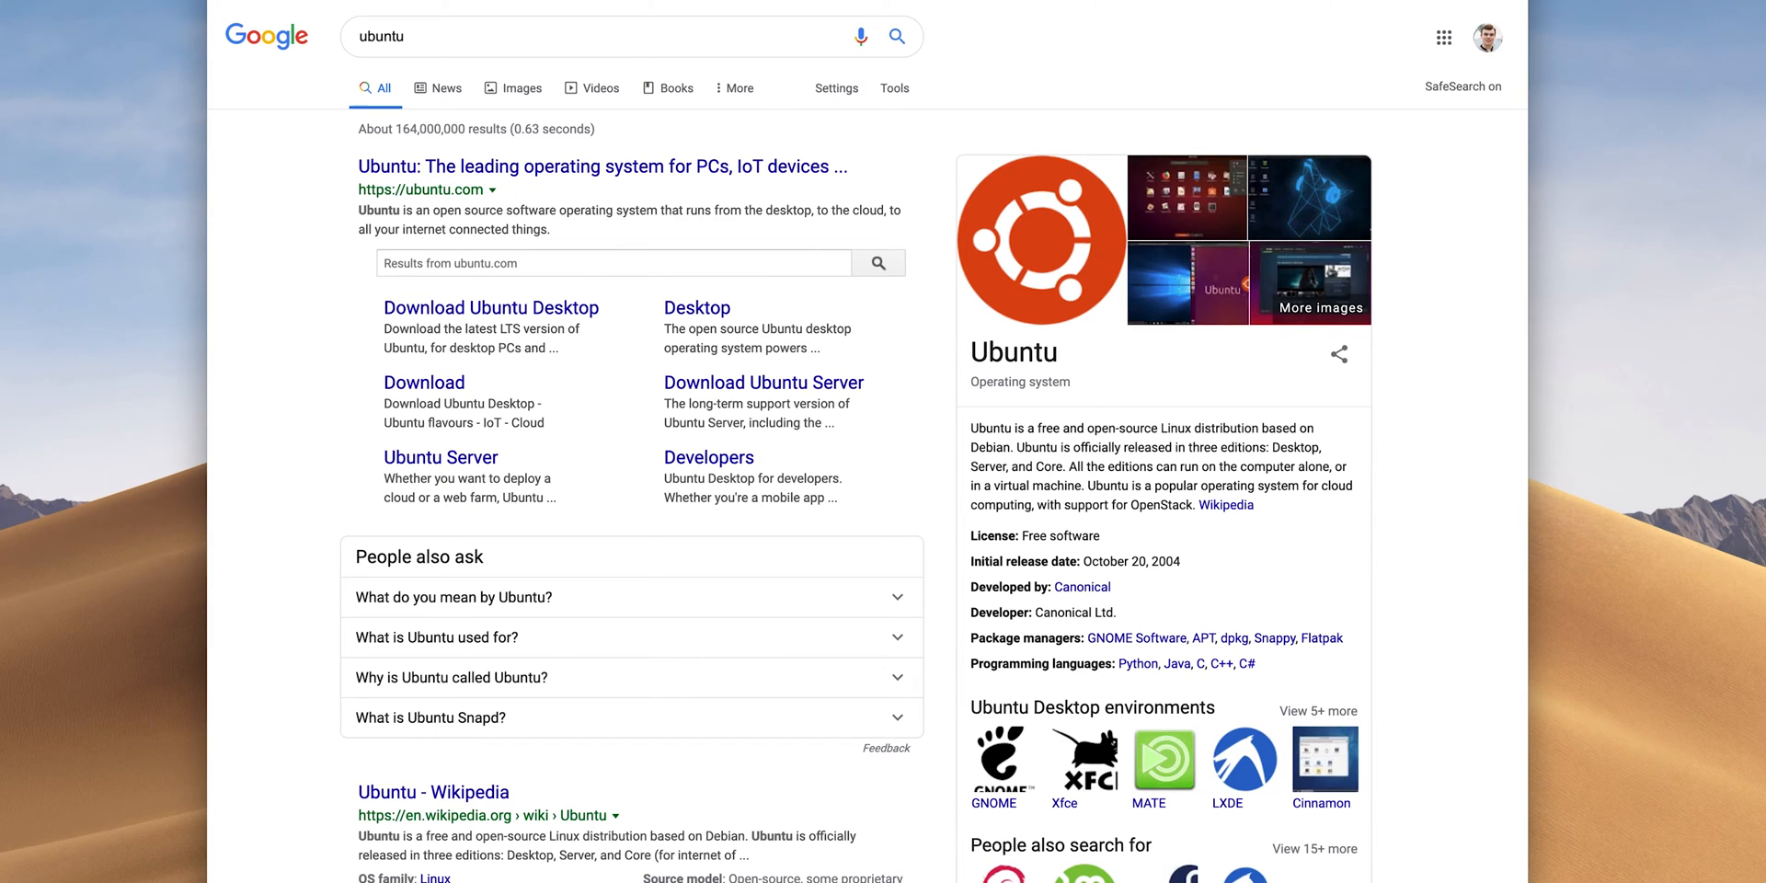
mouse_move(437, 513)
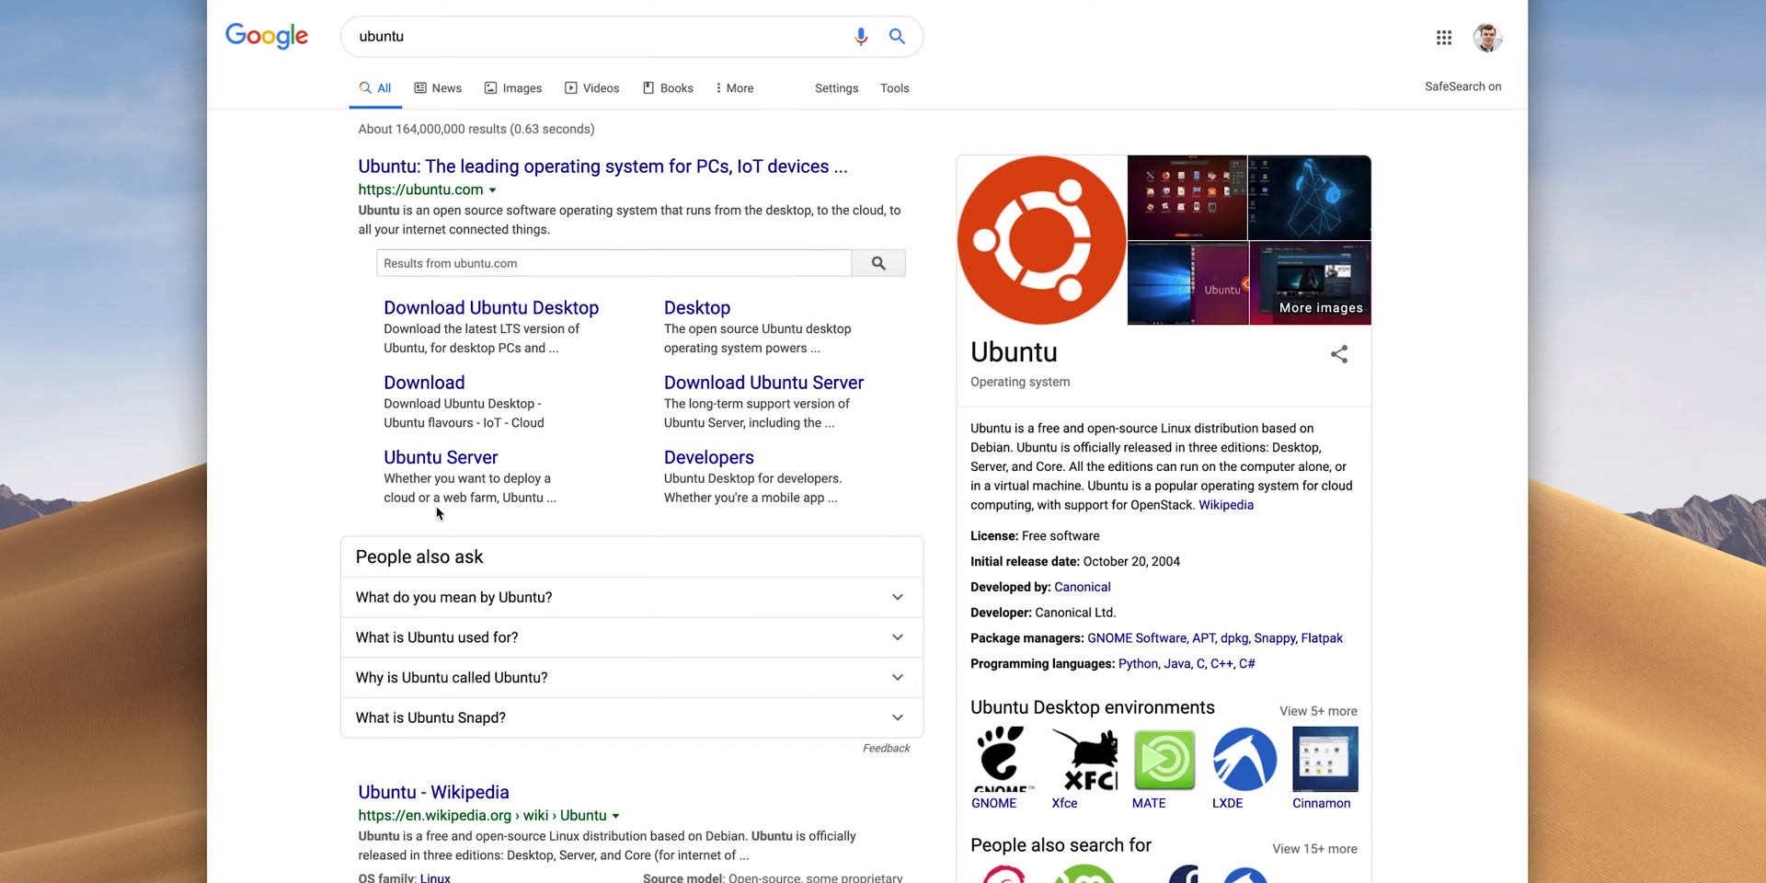
mouse_move(429, 517)
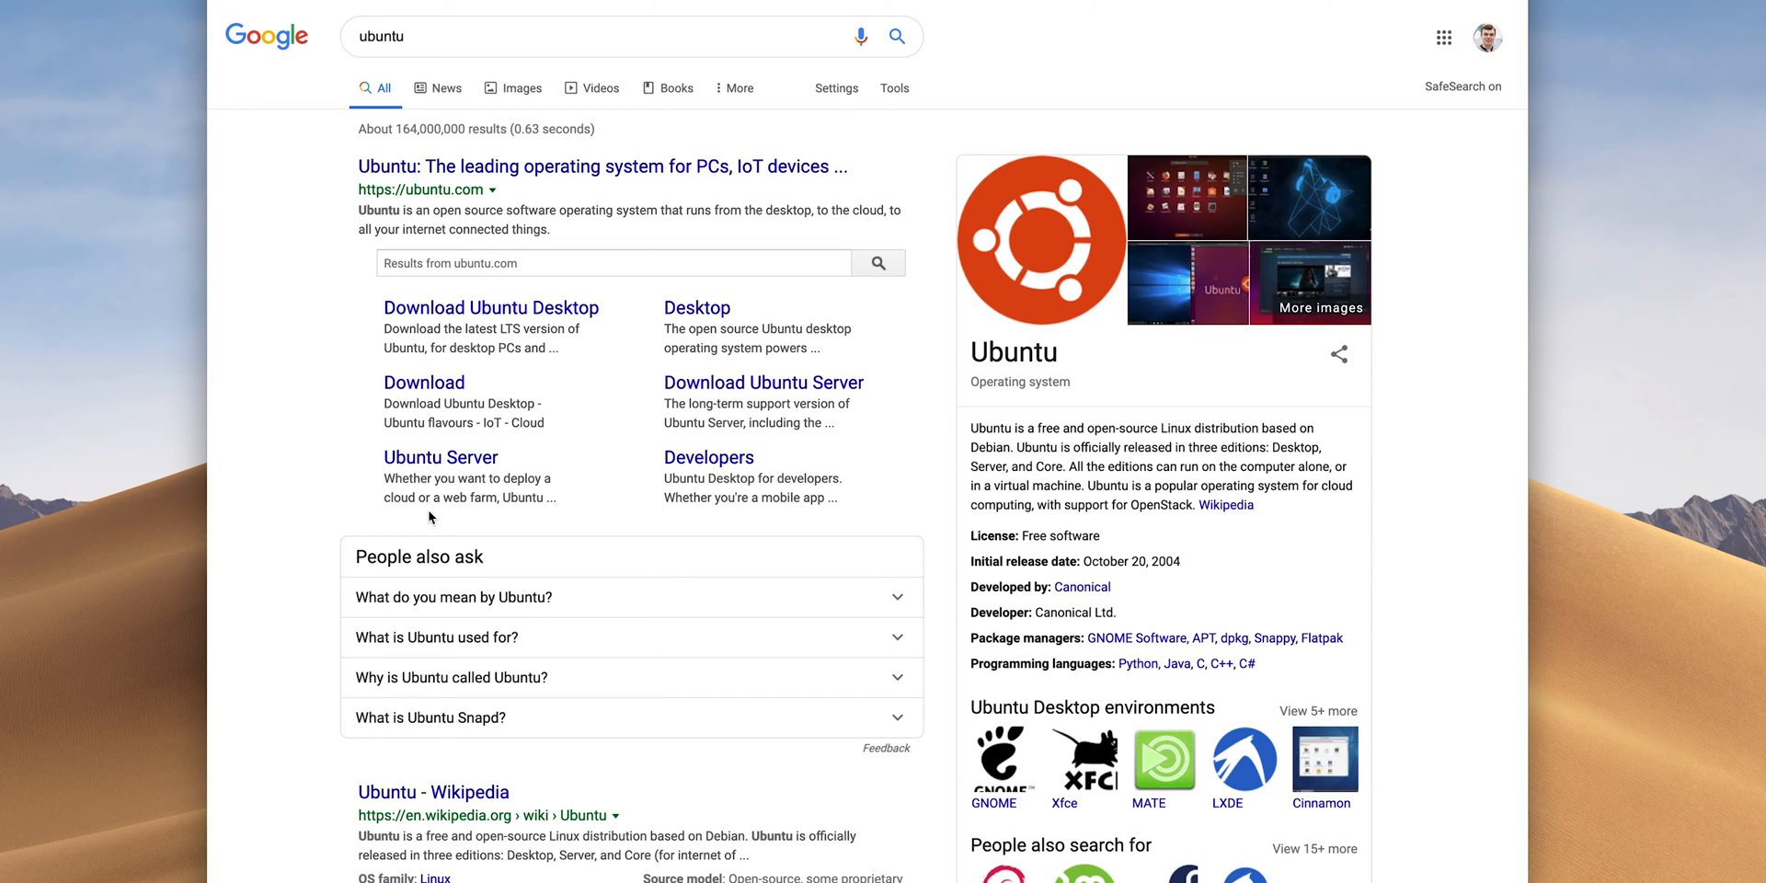
Open the official ubuntu.com homepage from the Google results
click(602, 167)
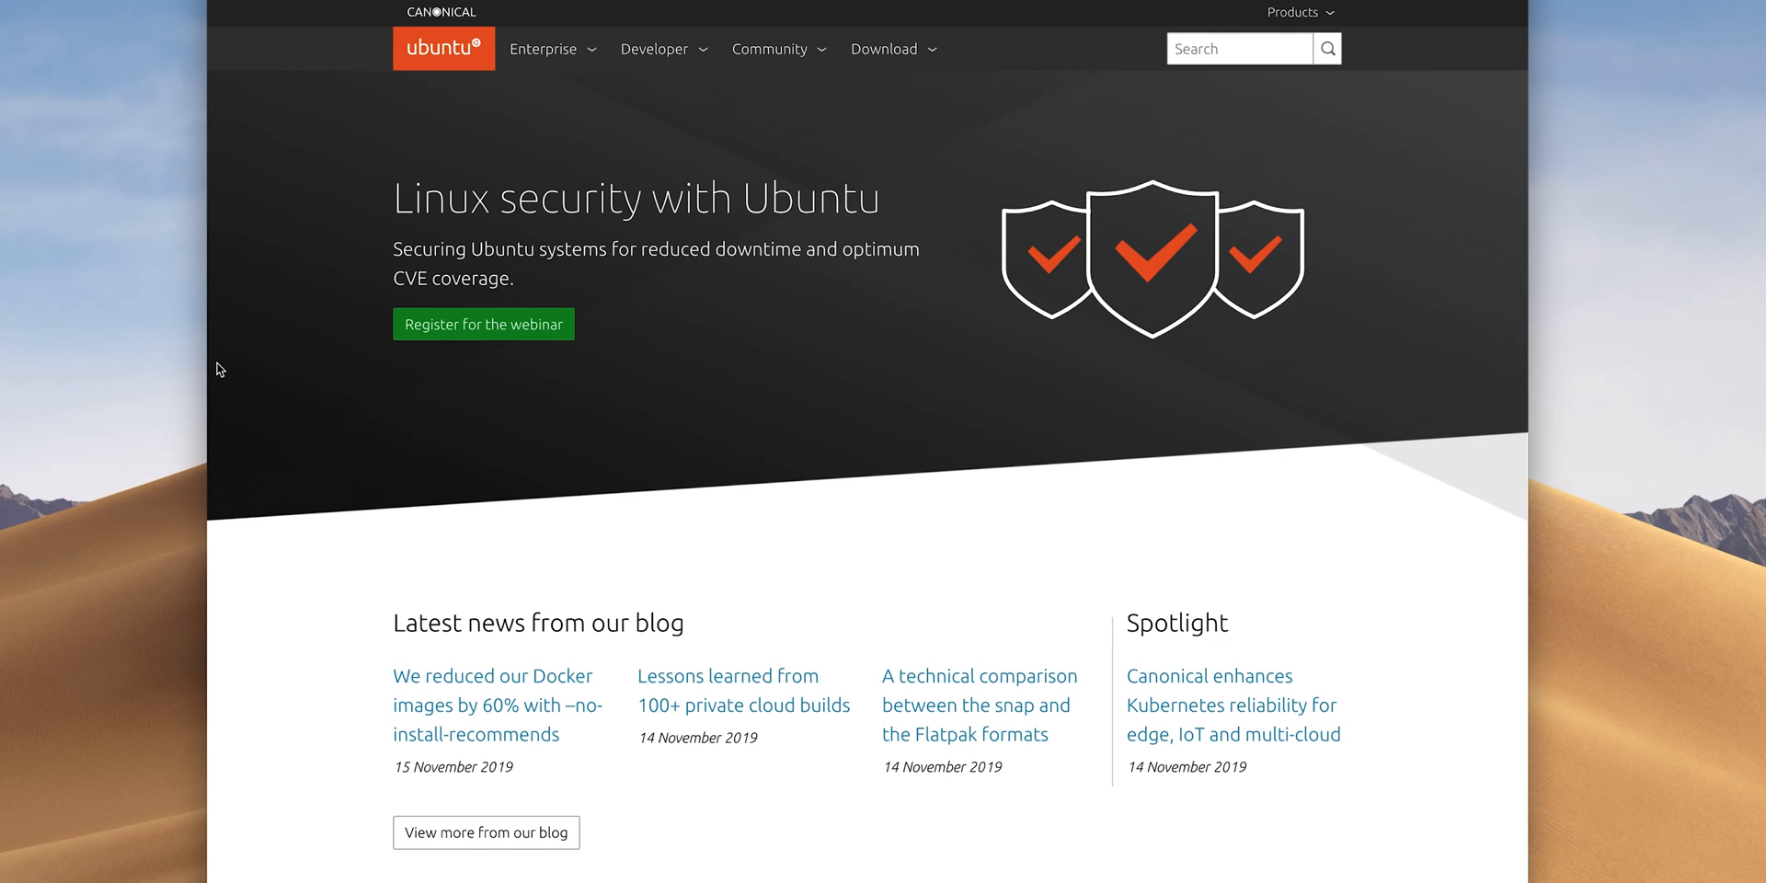
mouse_move(1028, 63)
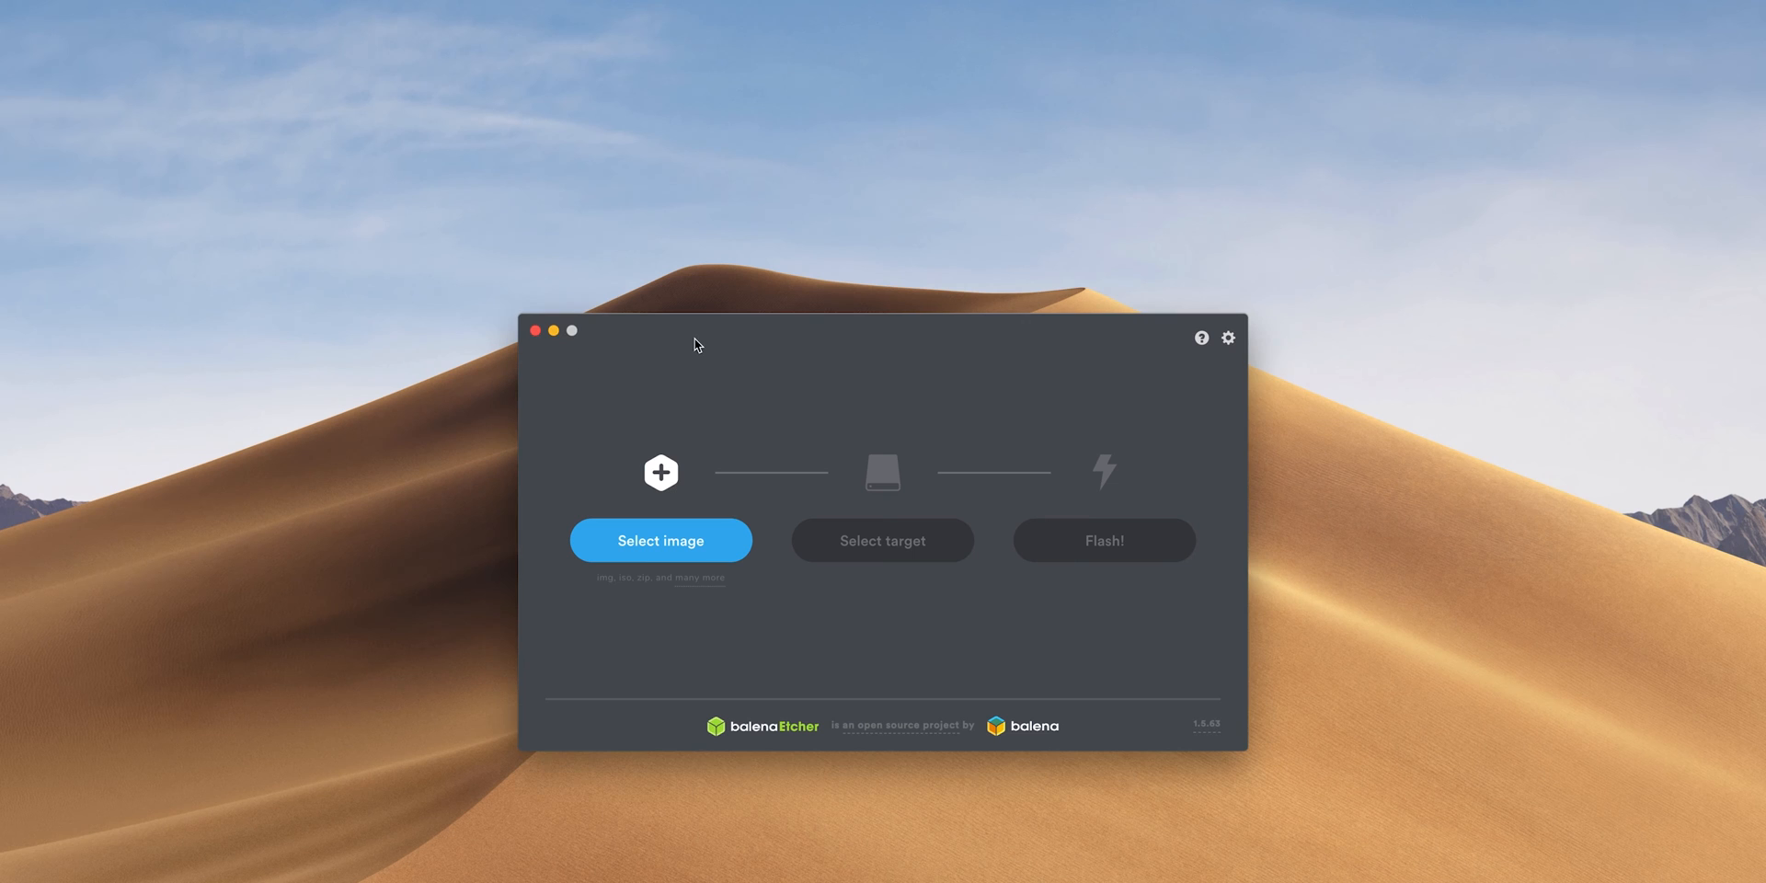
Flash the Ubuntu ISO to the Samsung USB drive, confirming the unusually-large-drive warning
click(661, 541)
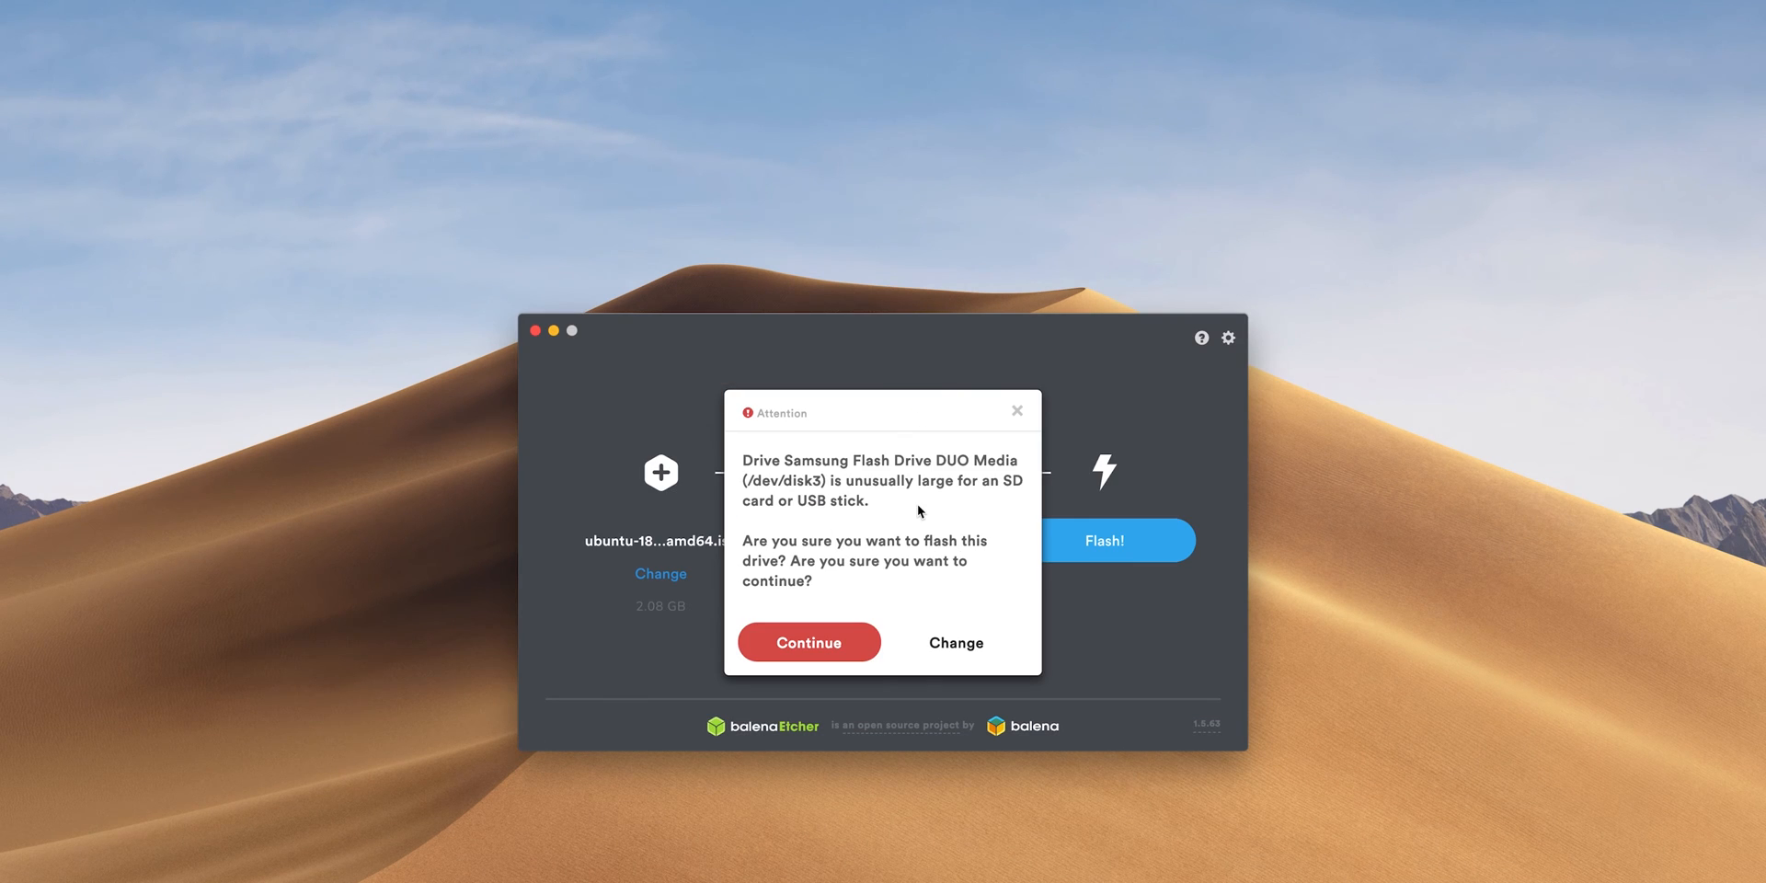
mouse_move(807, 642)
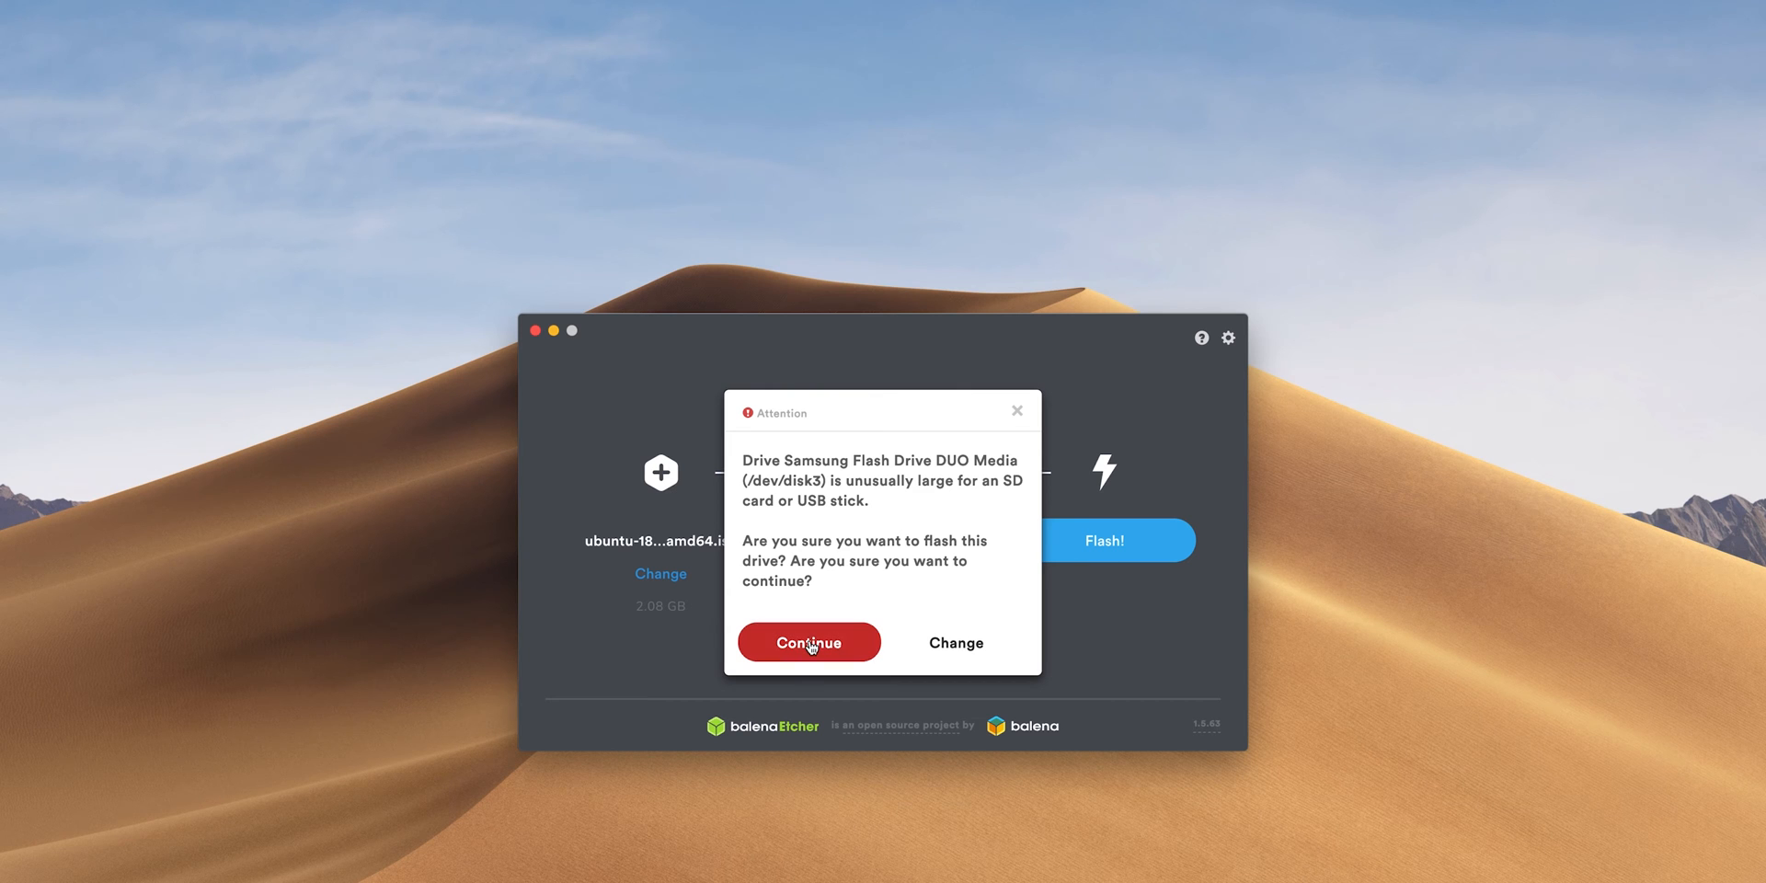
click(810, 642)
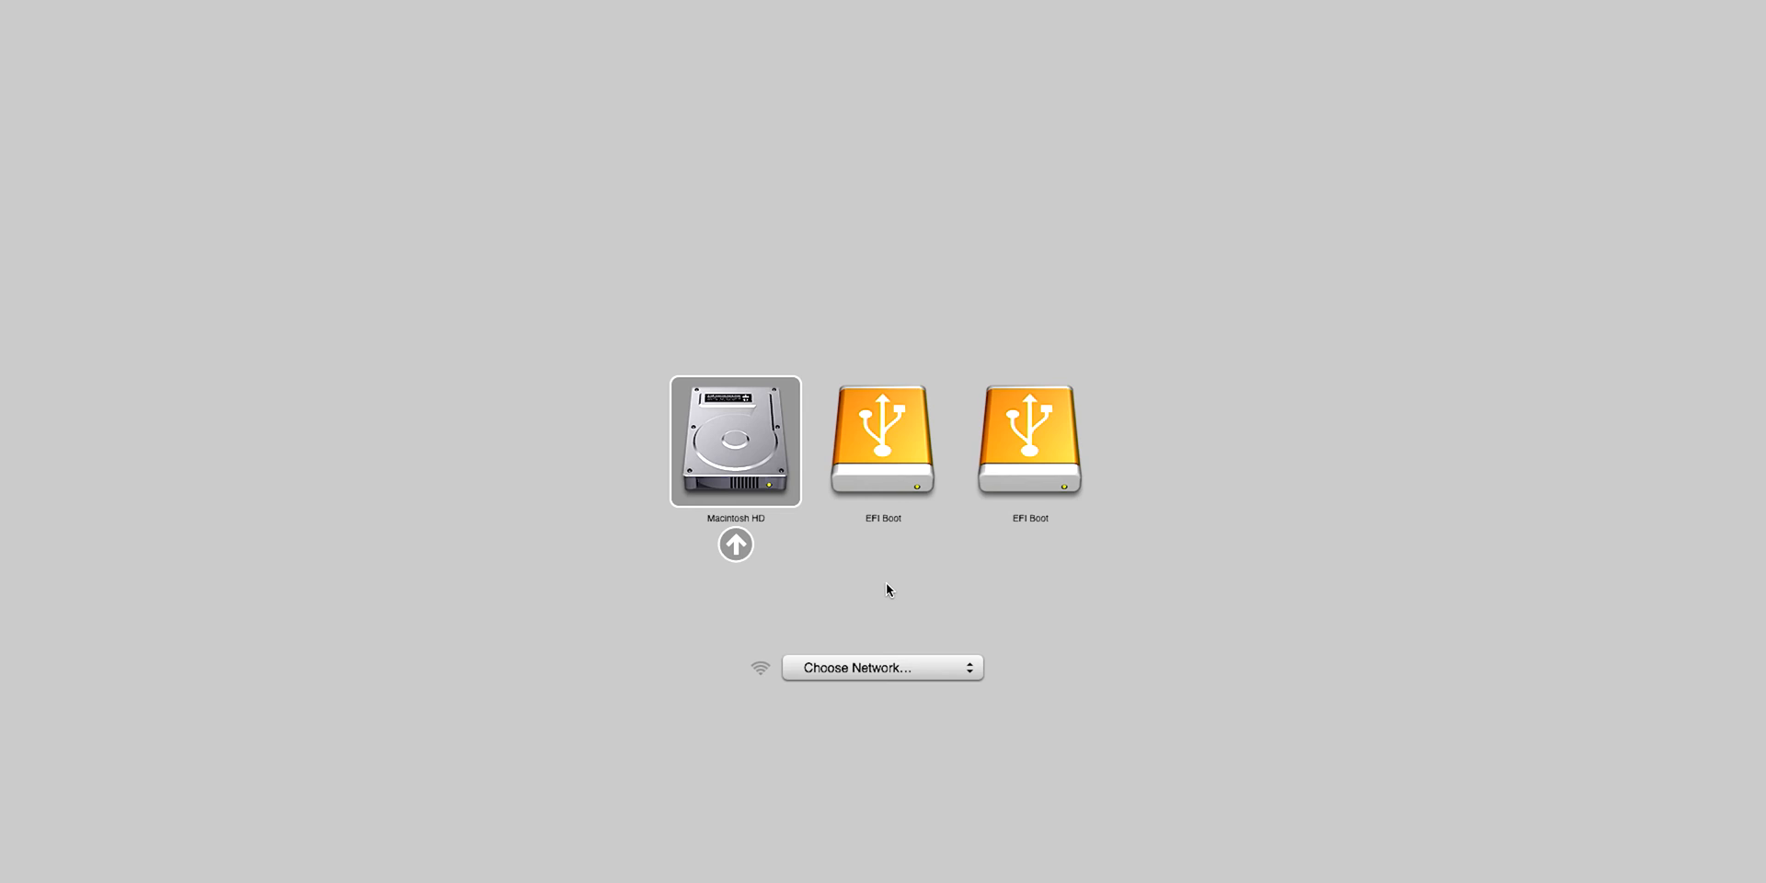
Boot the Mac mini from the EFI Boot USB drive and launch Ubuntu from GRUB
click(882, 440)
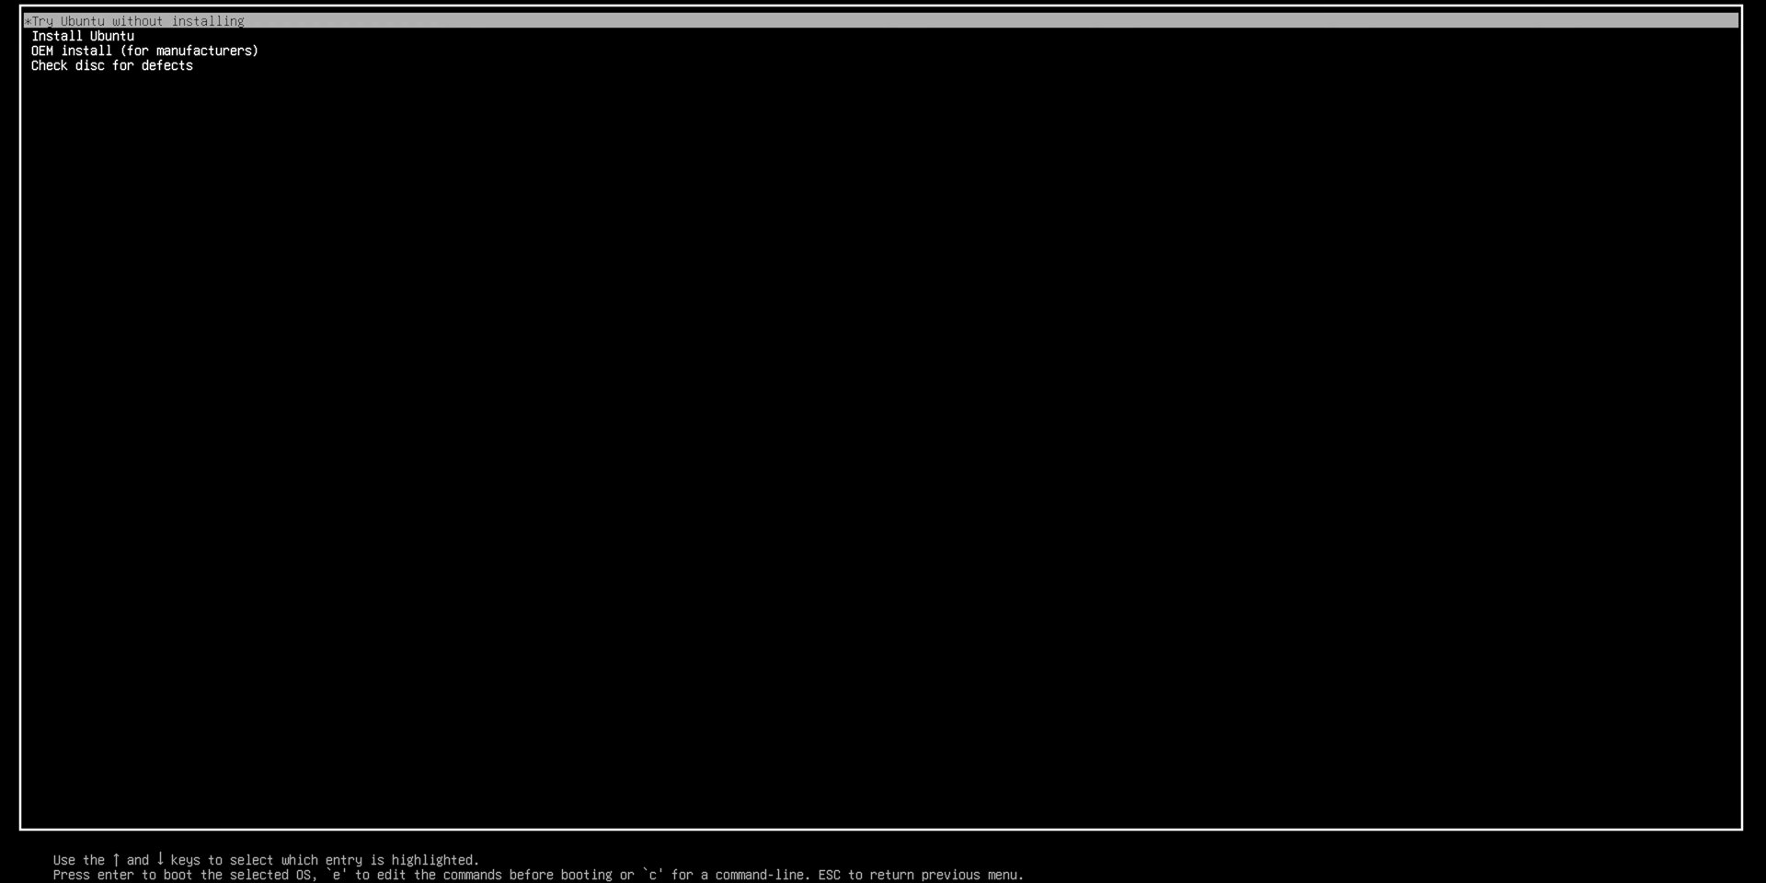
key(Return)
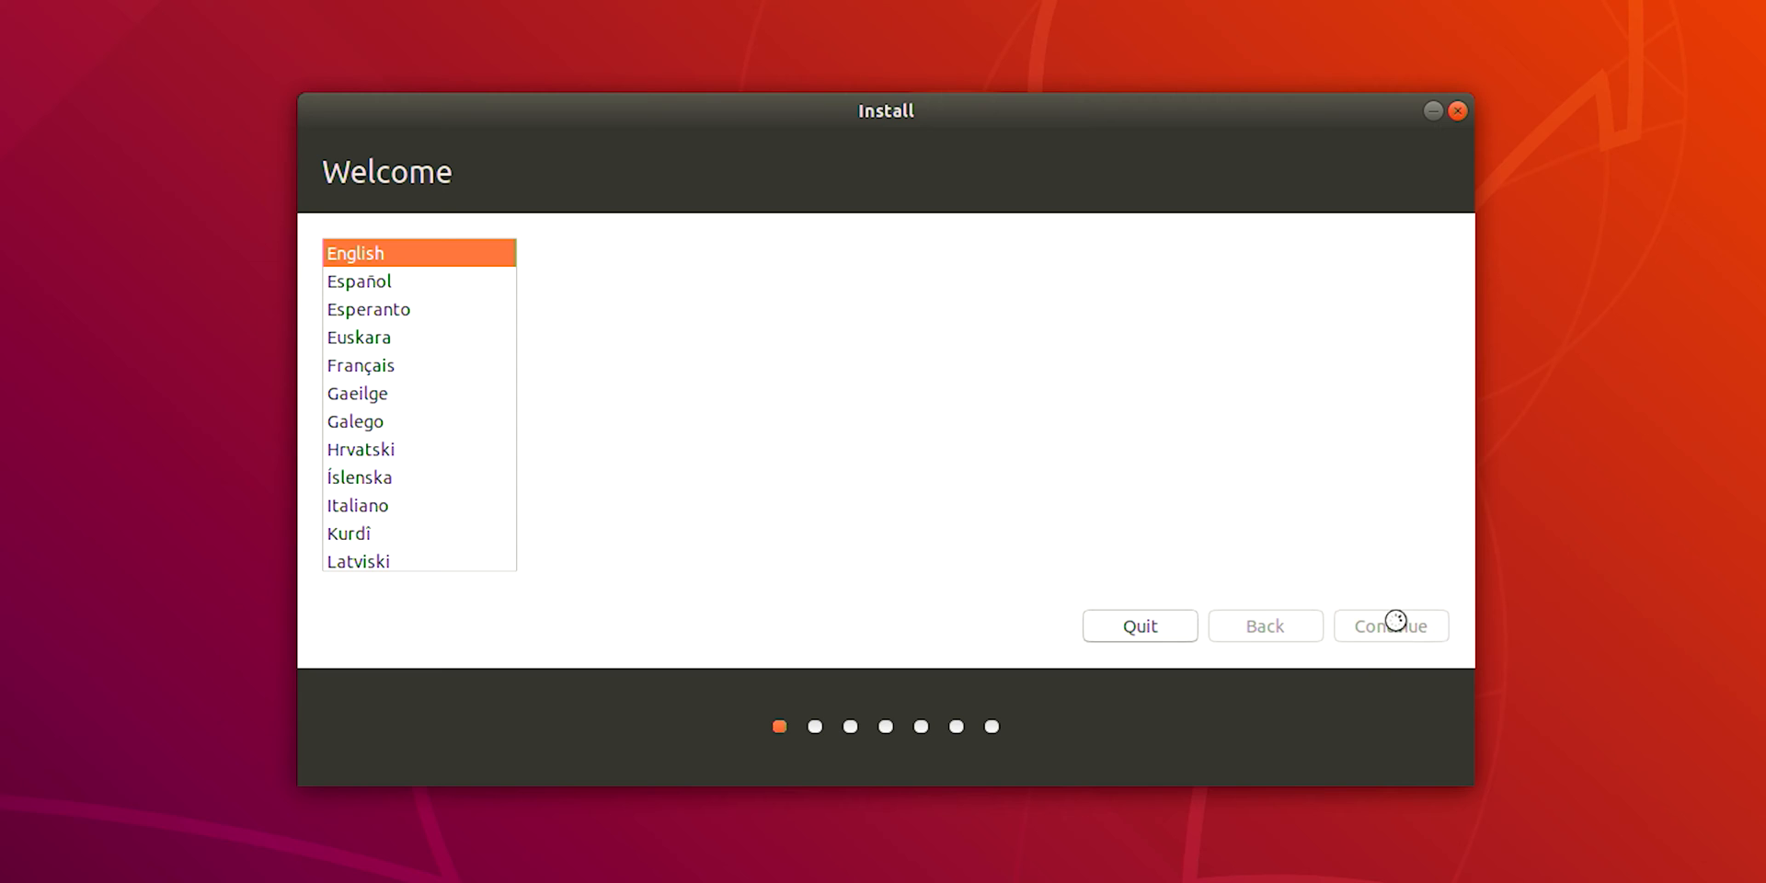
Keep English, skip Wi-Fi, choose normal installation with third-party graphics and Wi-Fi software
click(1390, 625)
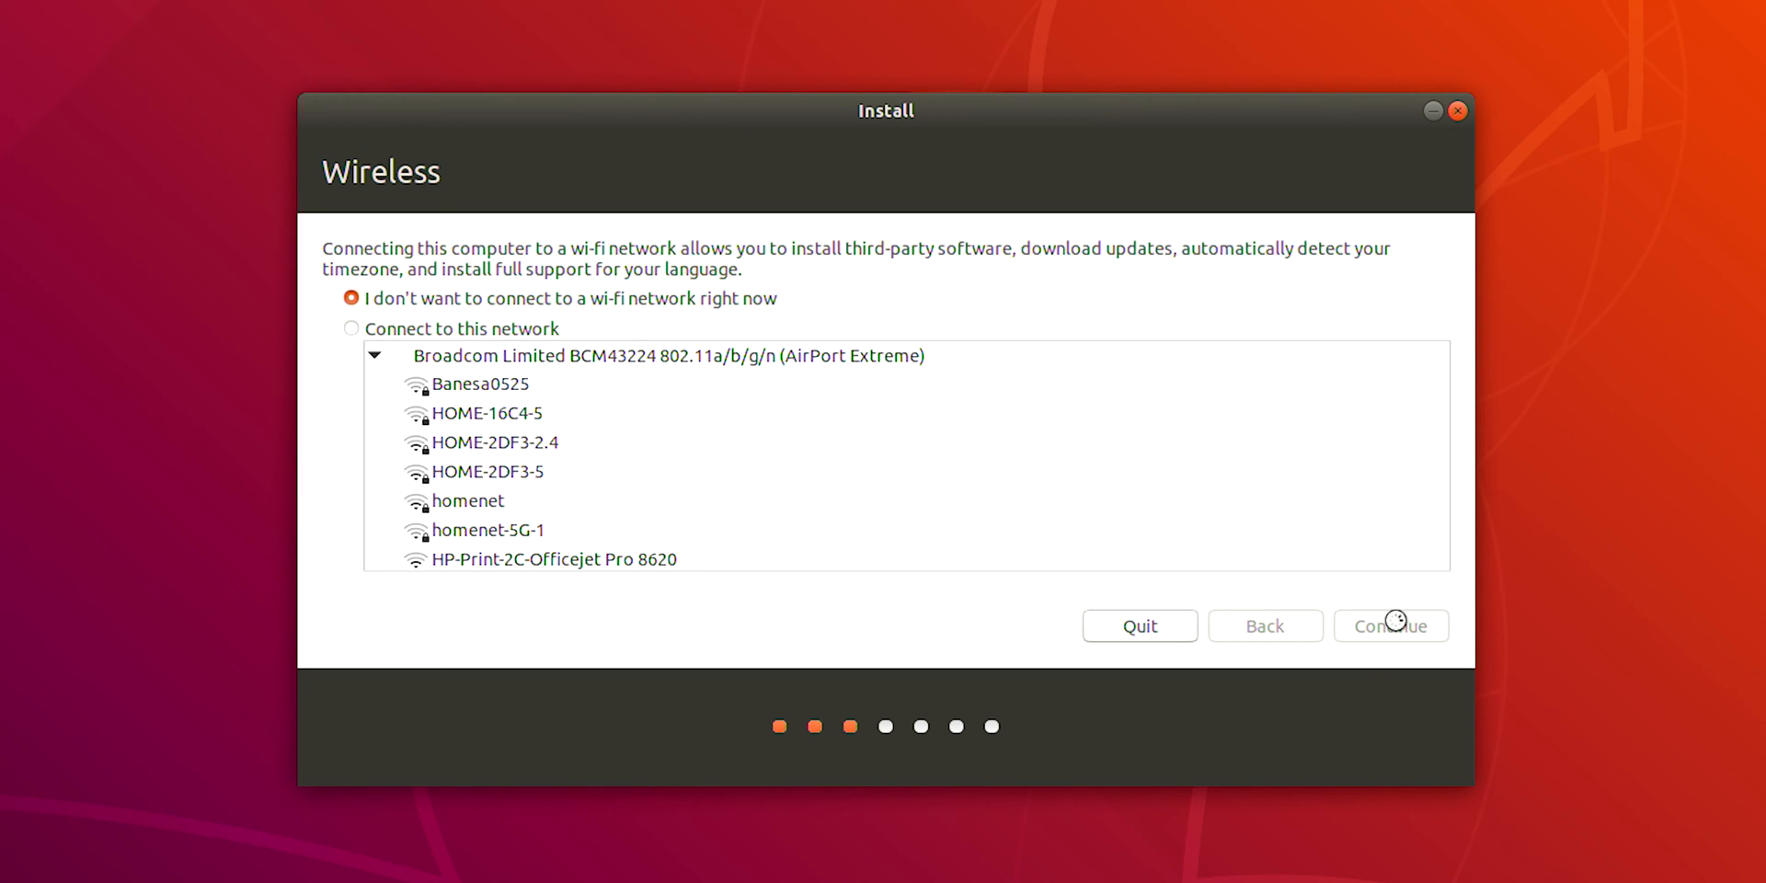
click(1391, 625)
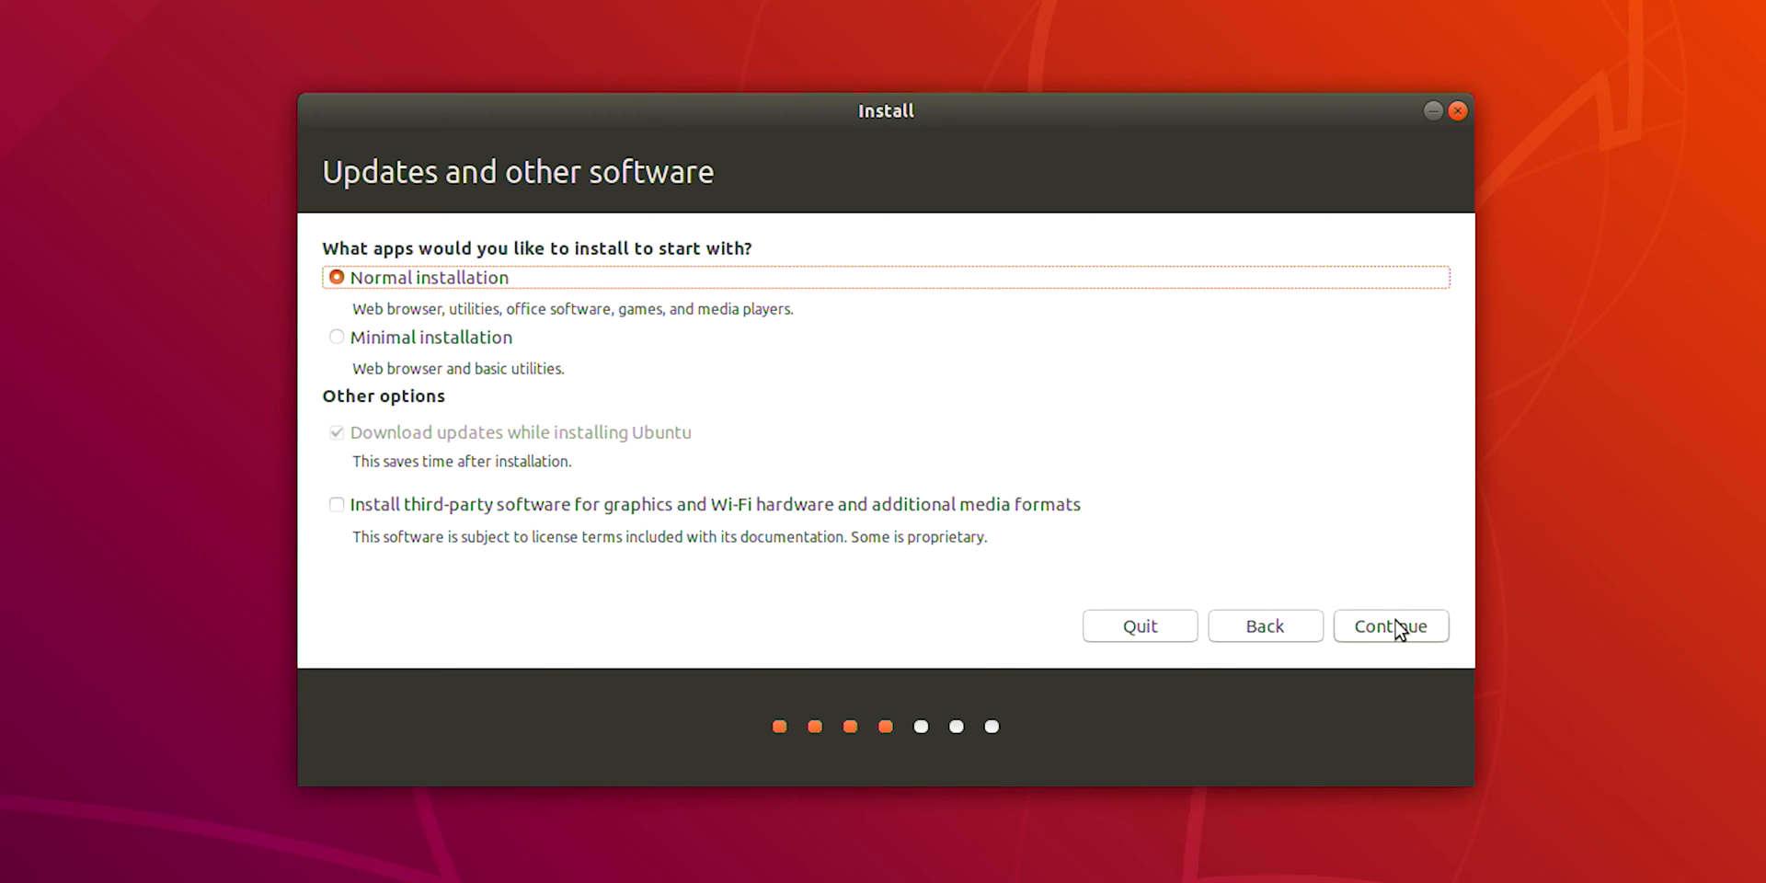
click(335, 504)
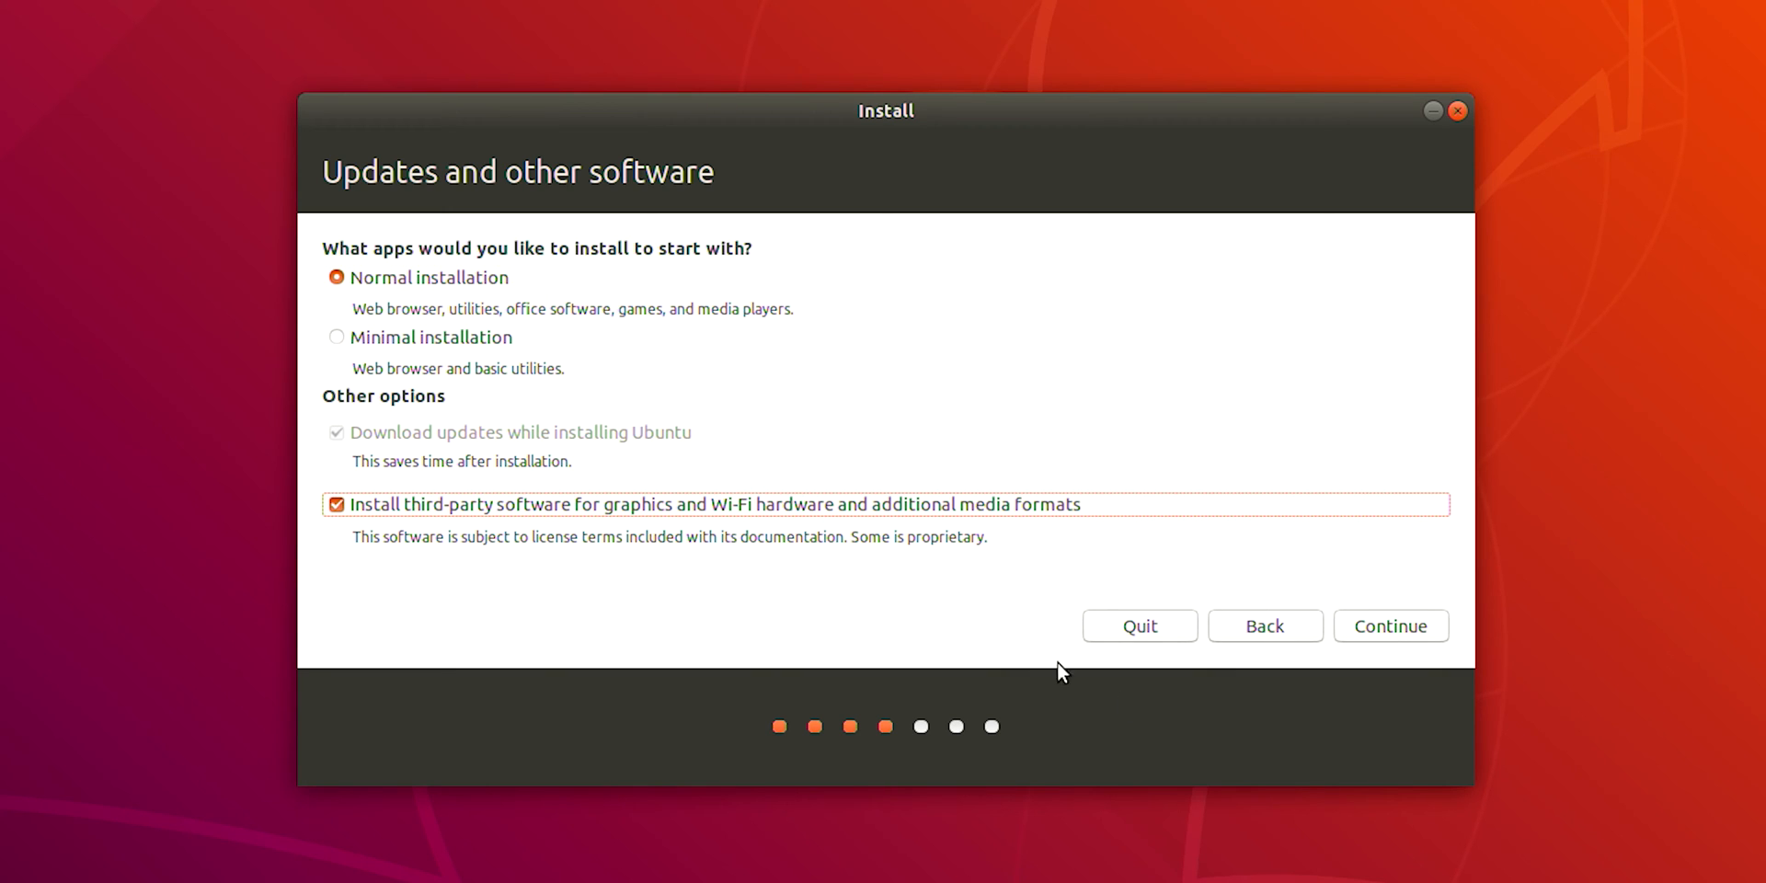
mouse_move(1390, 626)
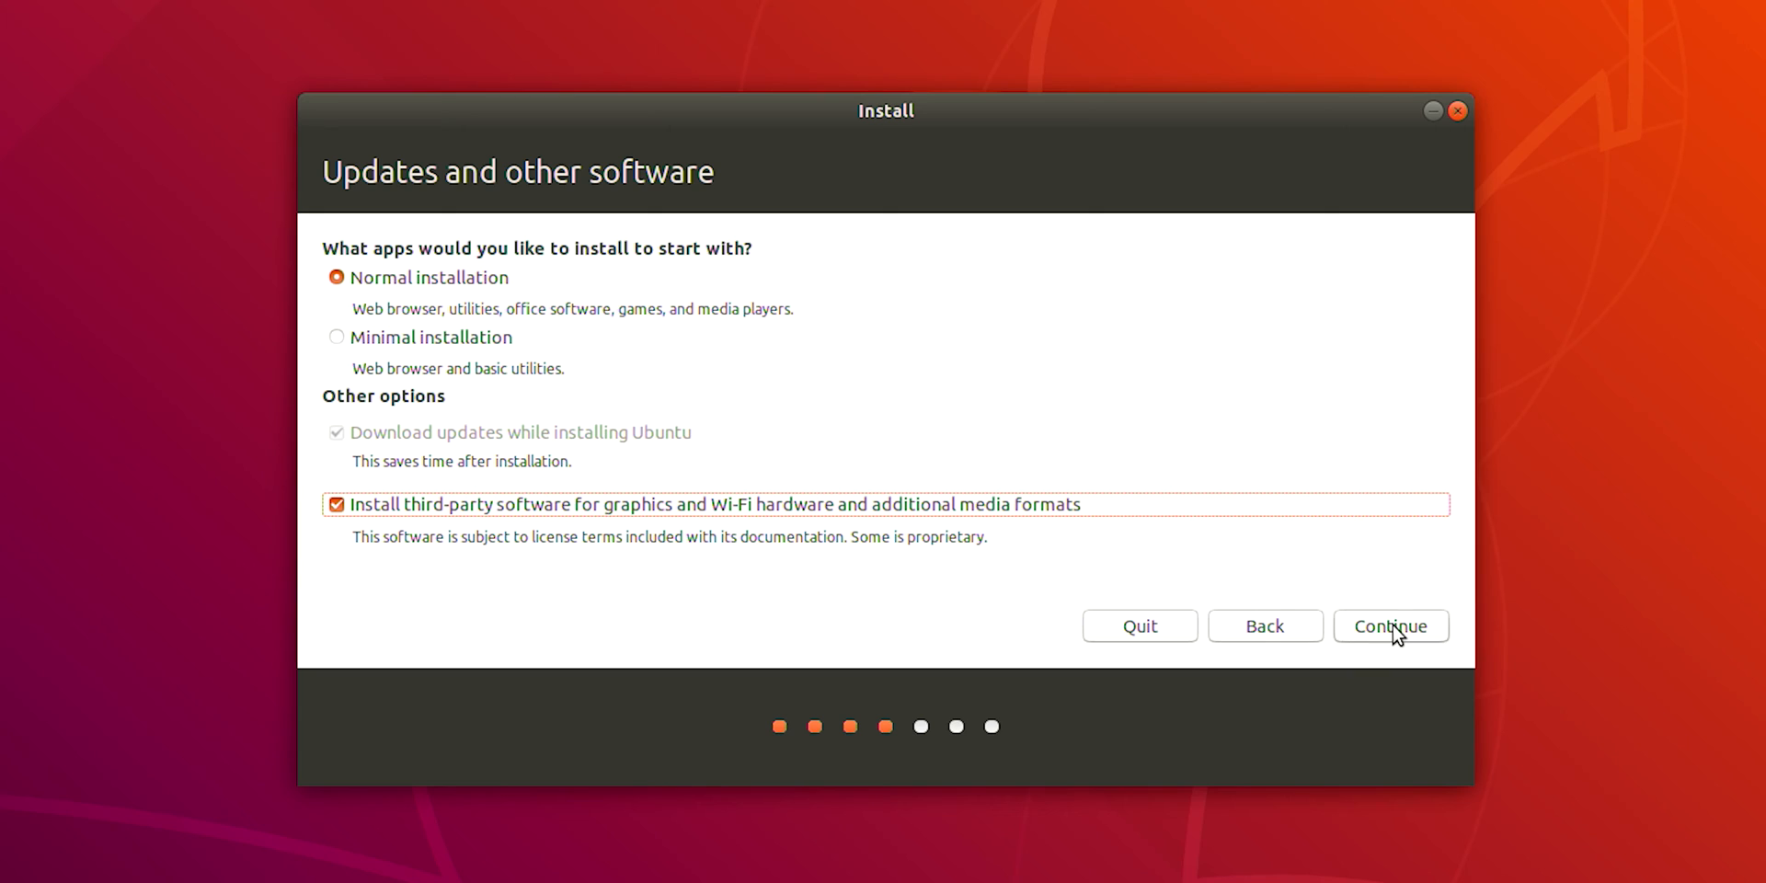
click(1391, 626)
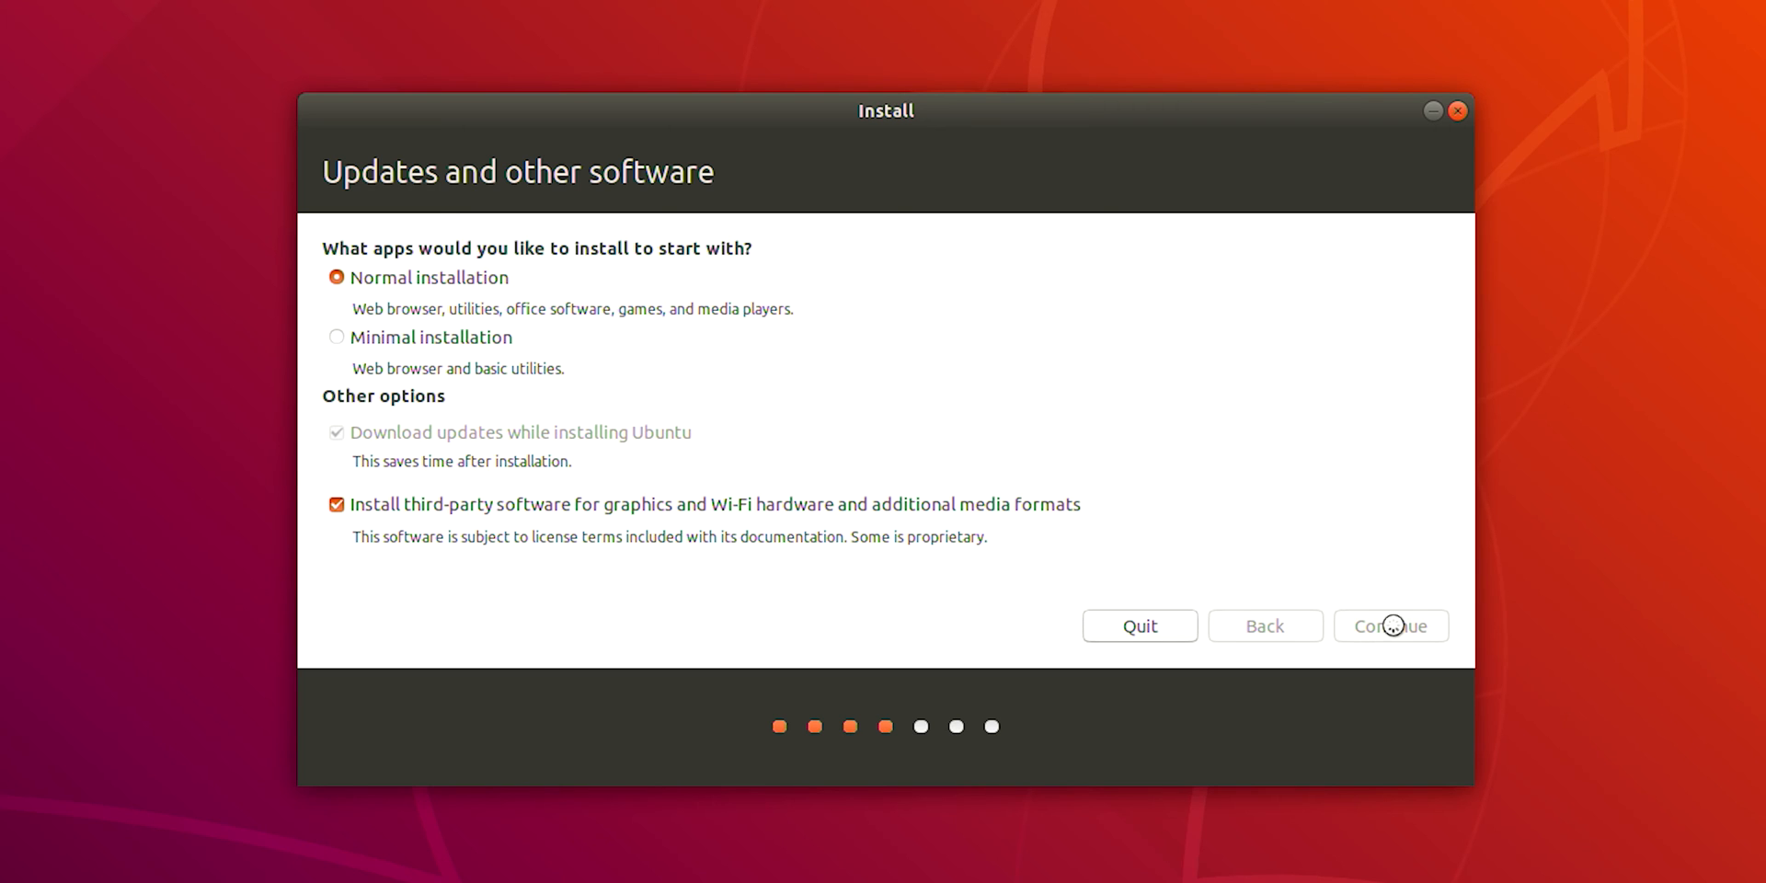
click(1391, 626)
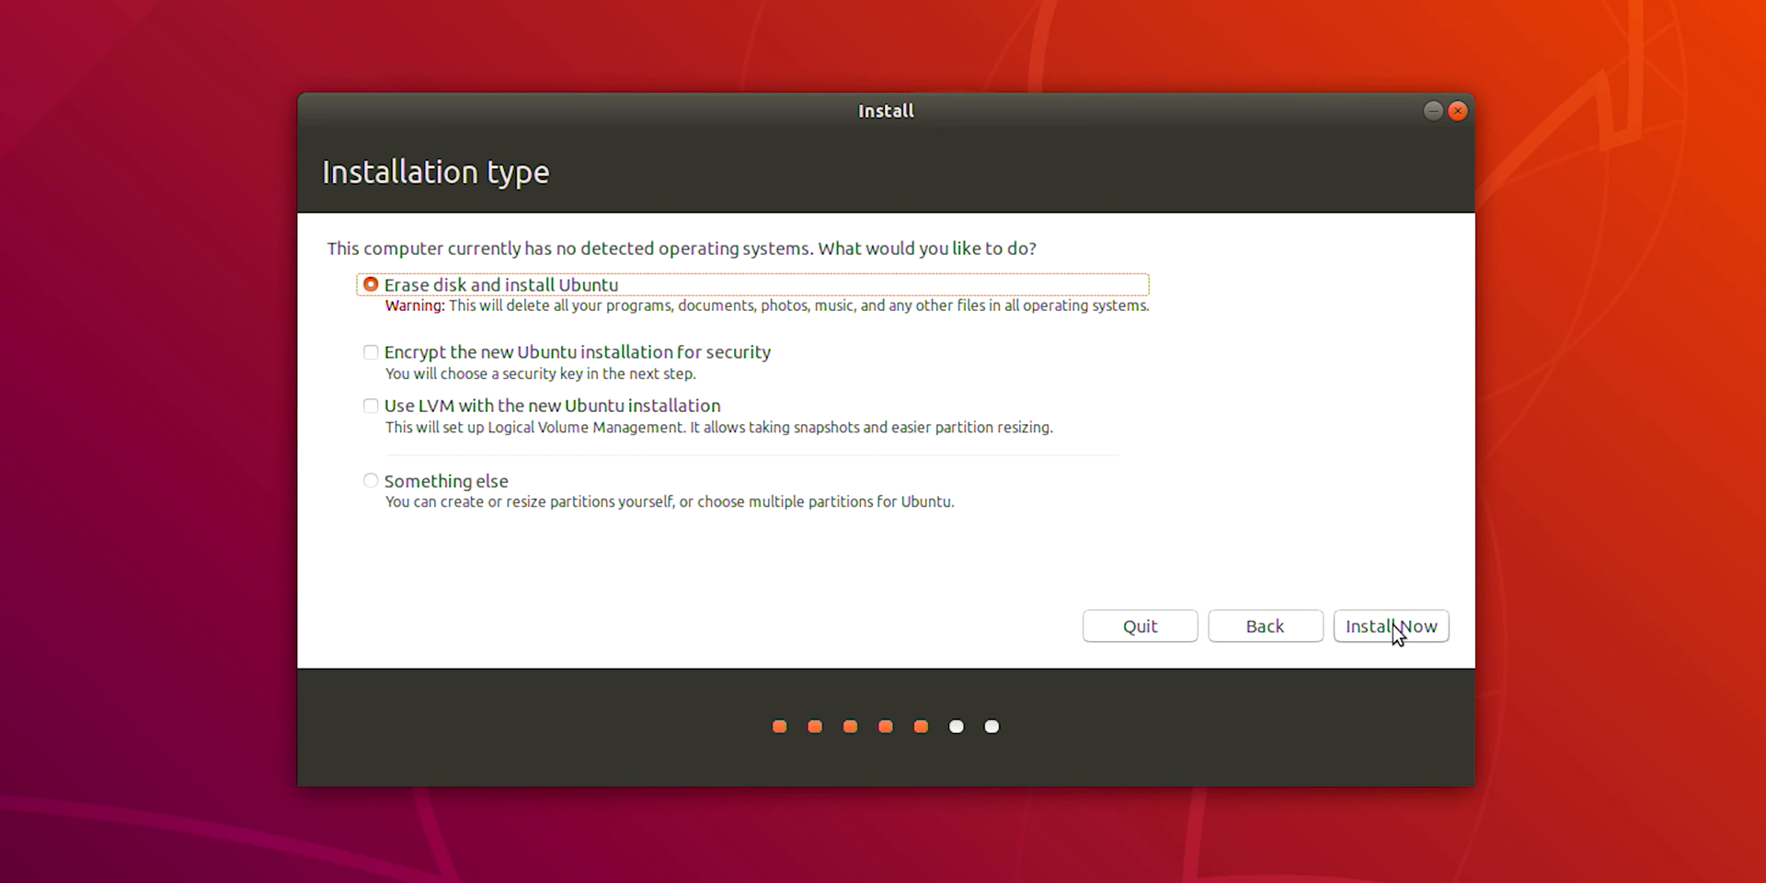
mouse_move(1265, 625)
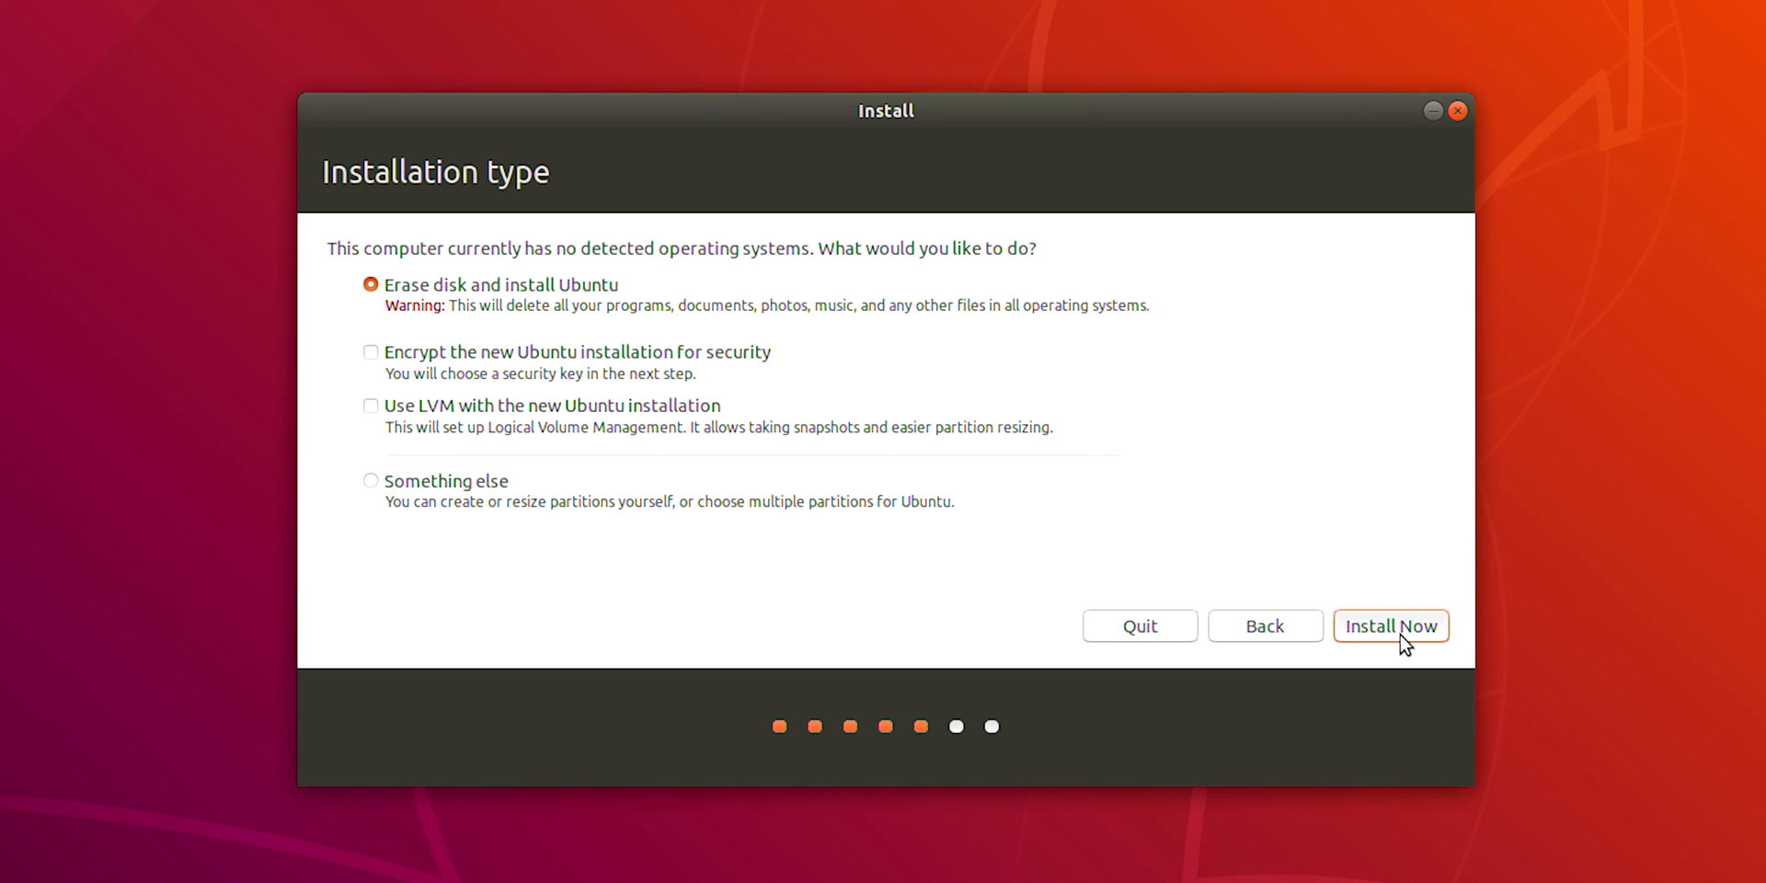
Launch the erase-disk-and-install-Ubuntu option and confirm writing changes to disk
click(1391, 625)
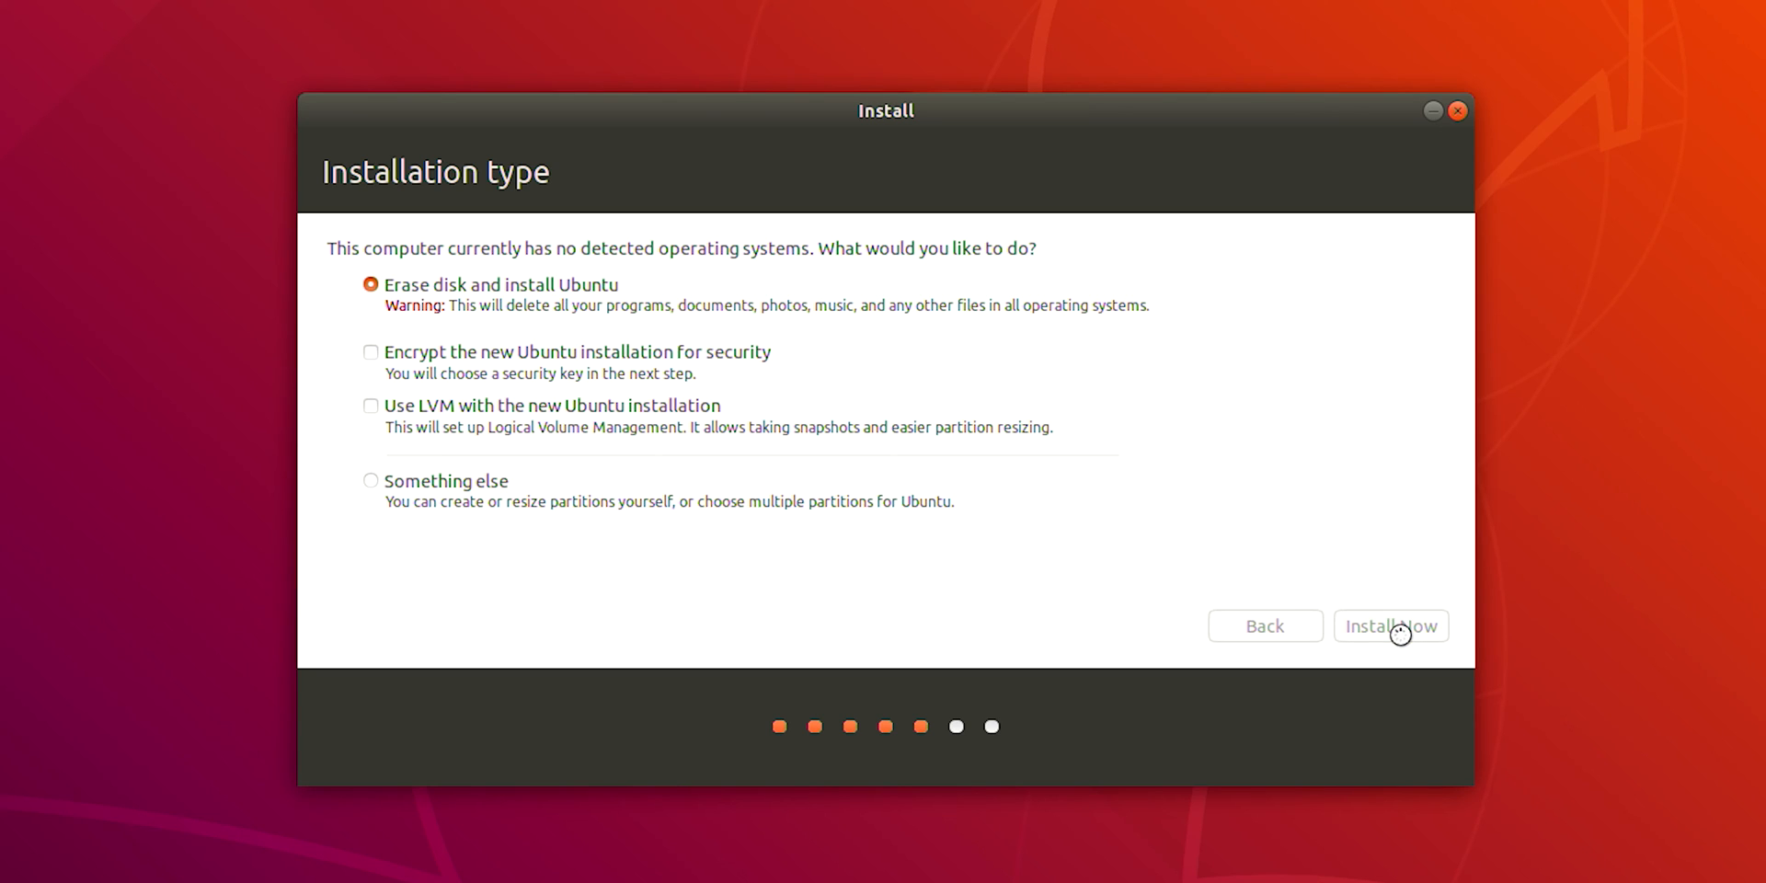
click(1390, 625)
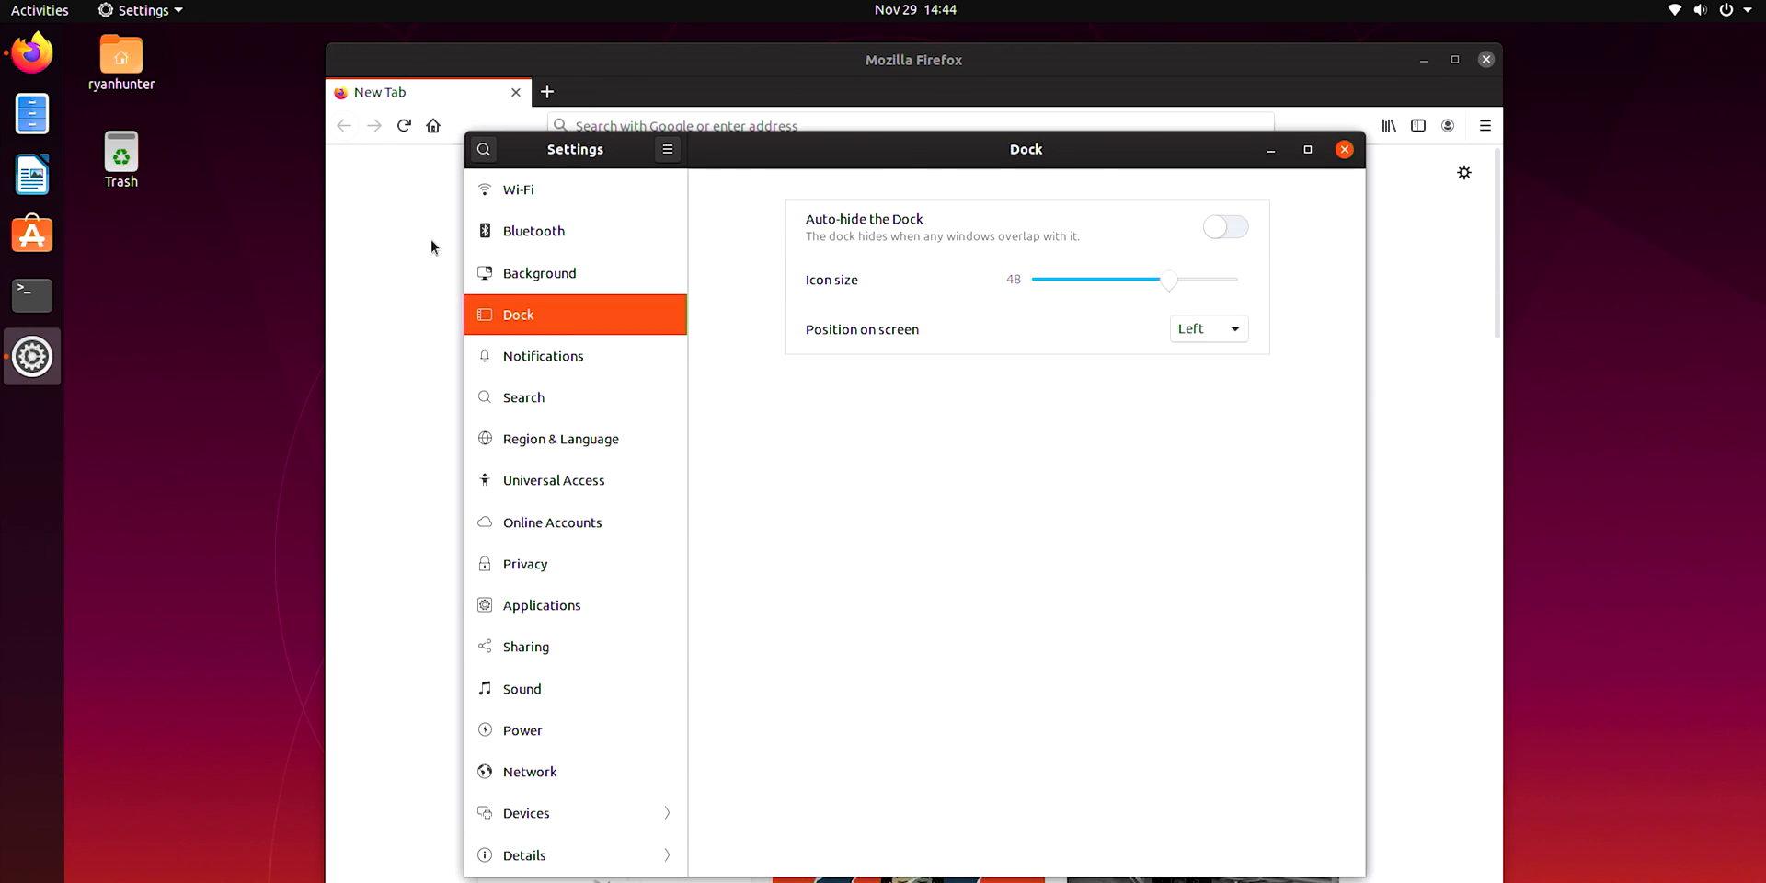
mouse_move(555, 208)
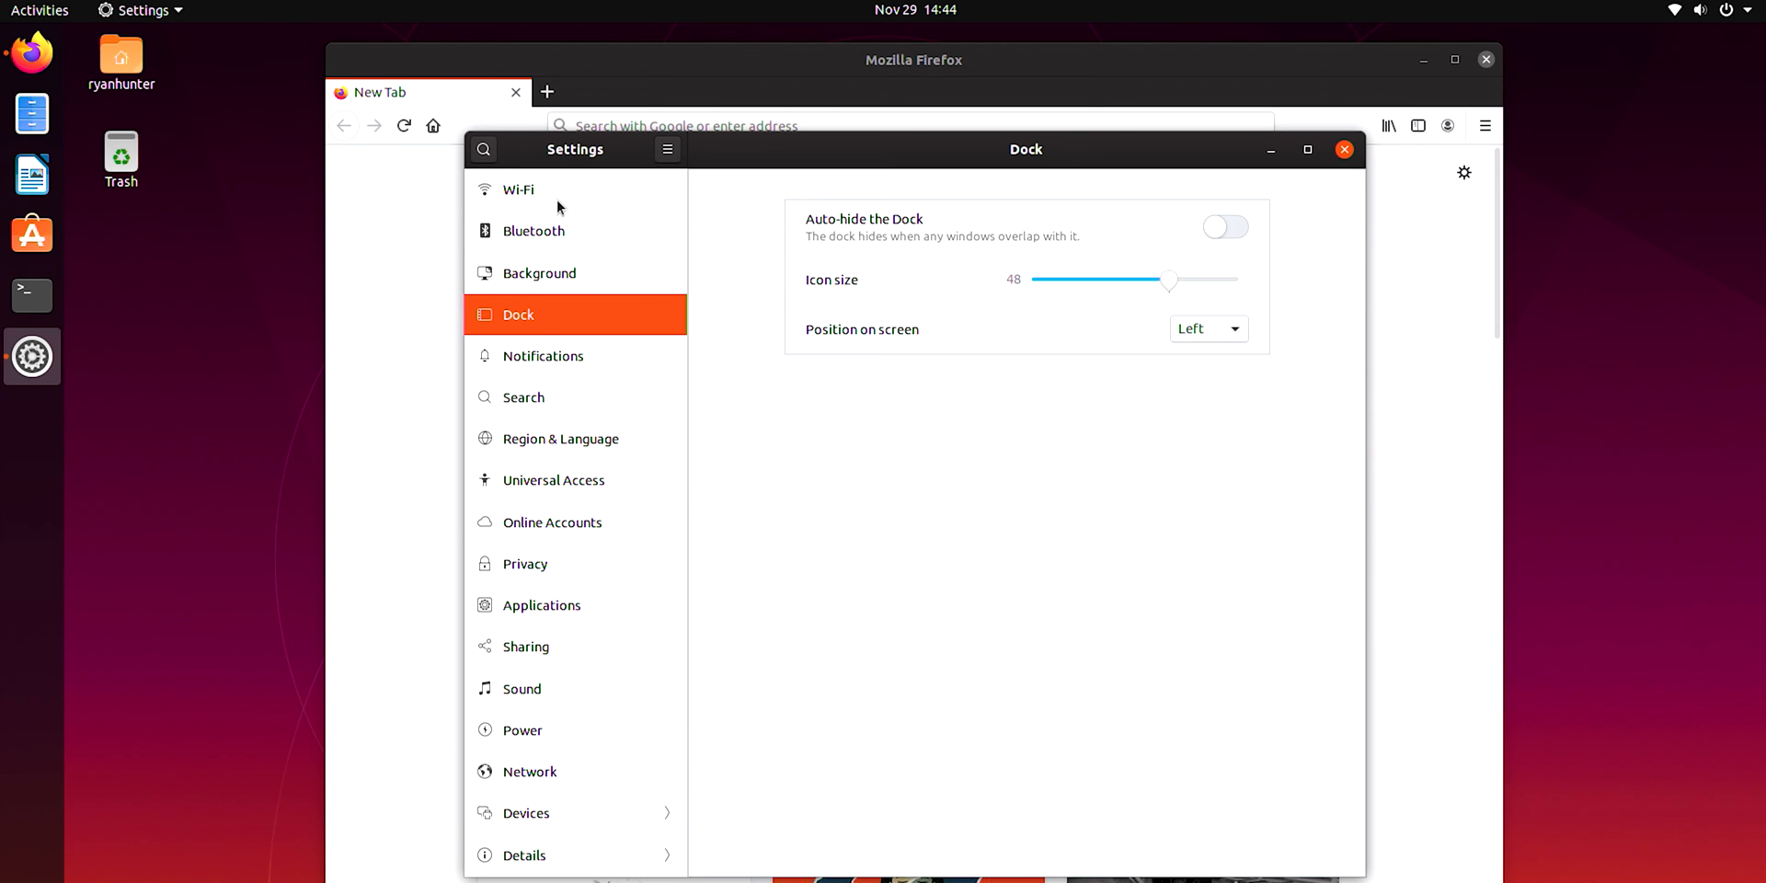
Check Wi-Fi is connected and Bluetooth is on, view Background, then start a terminal
click(519, 189)
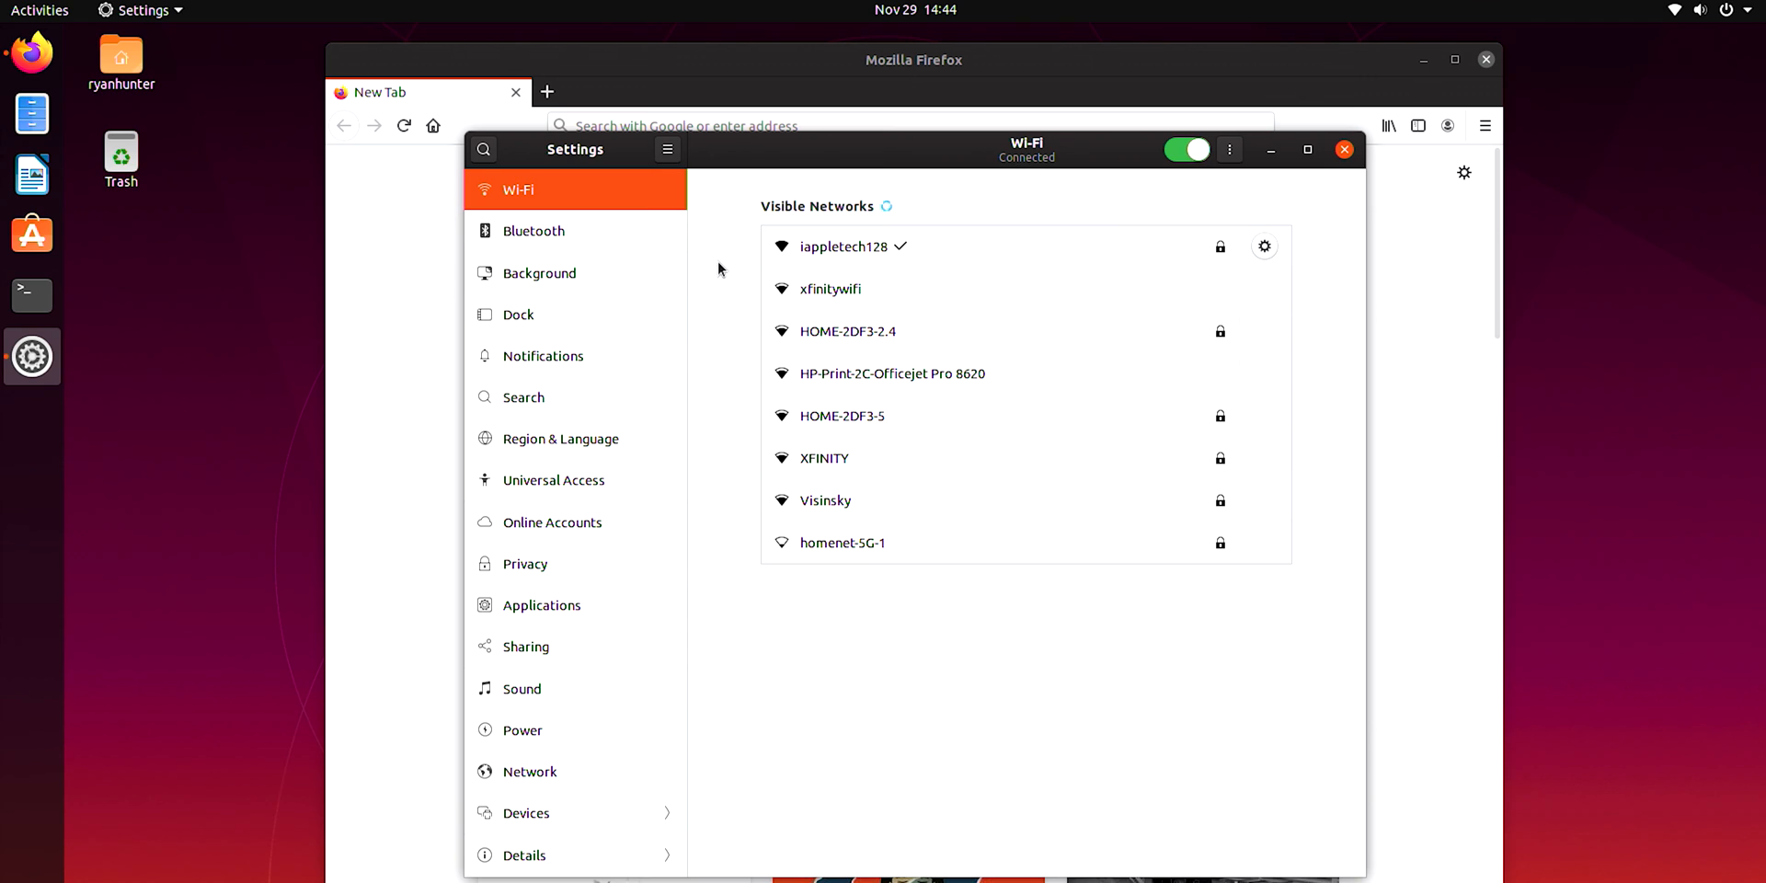
click(534, 232)
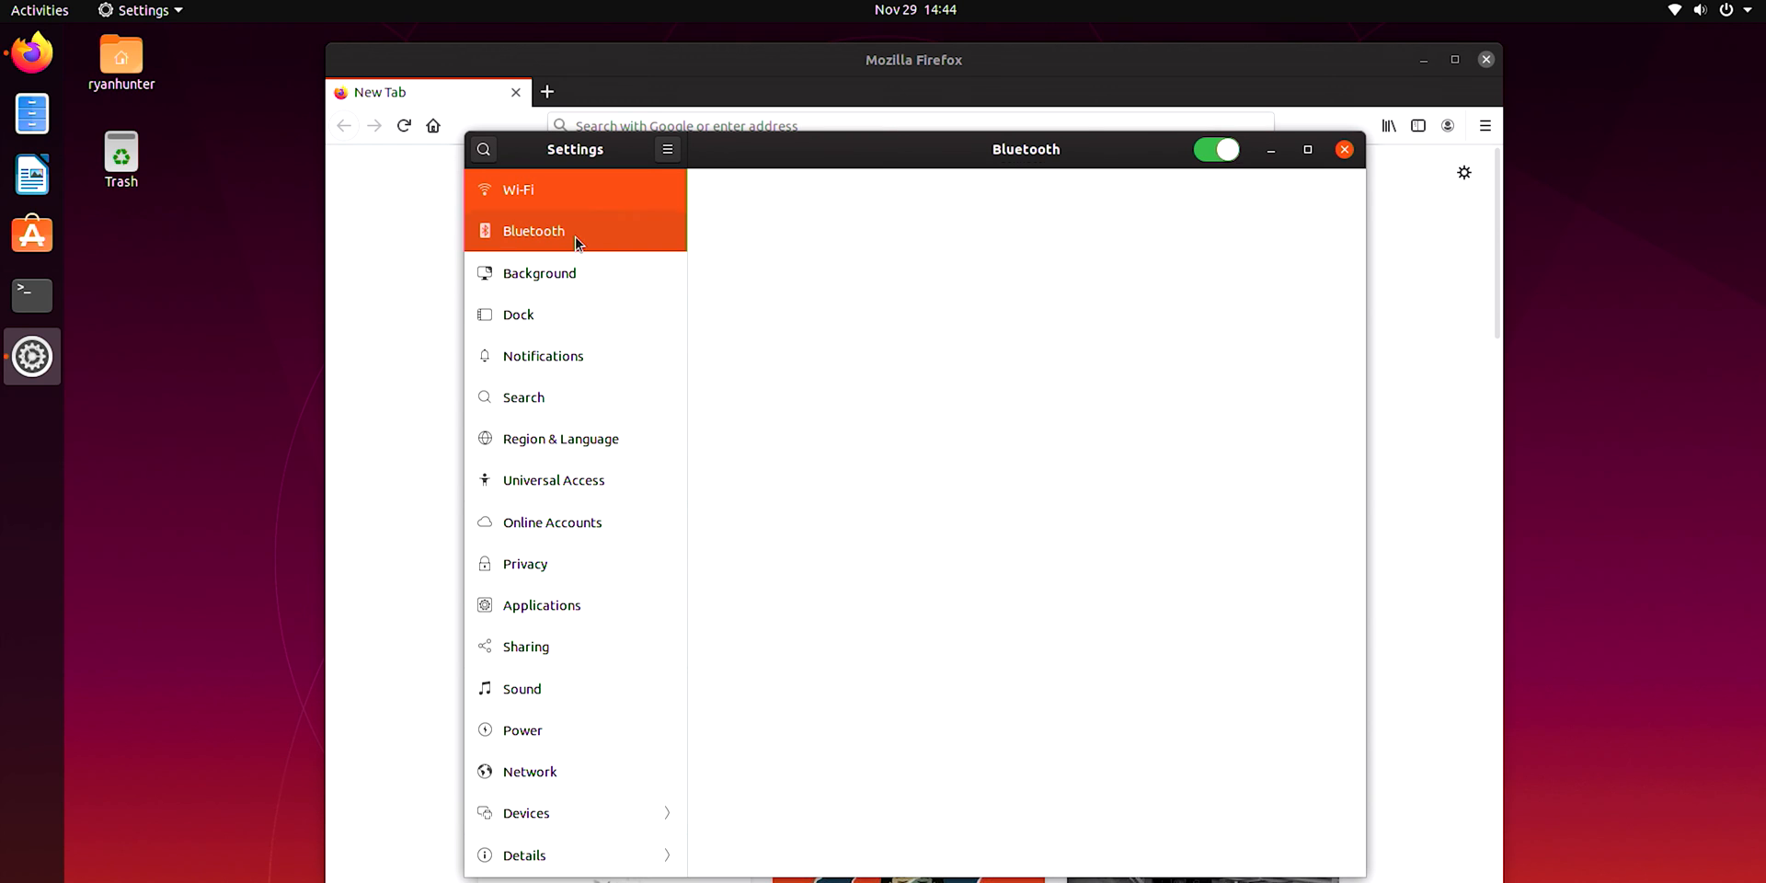
click(534, 232)
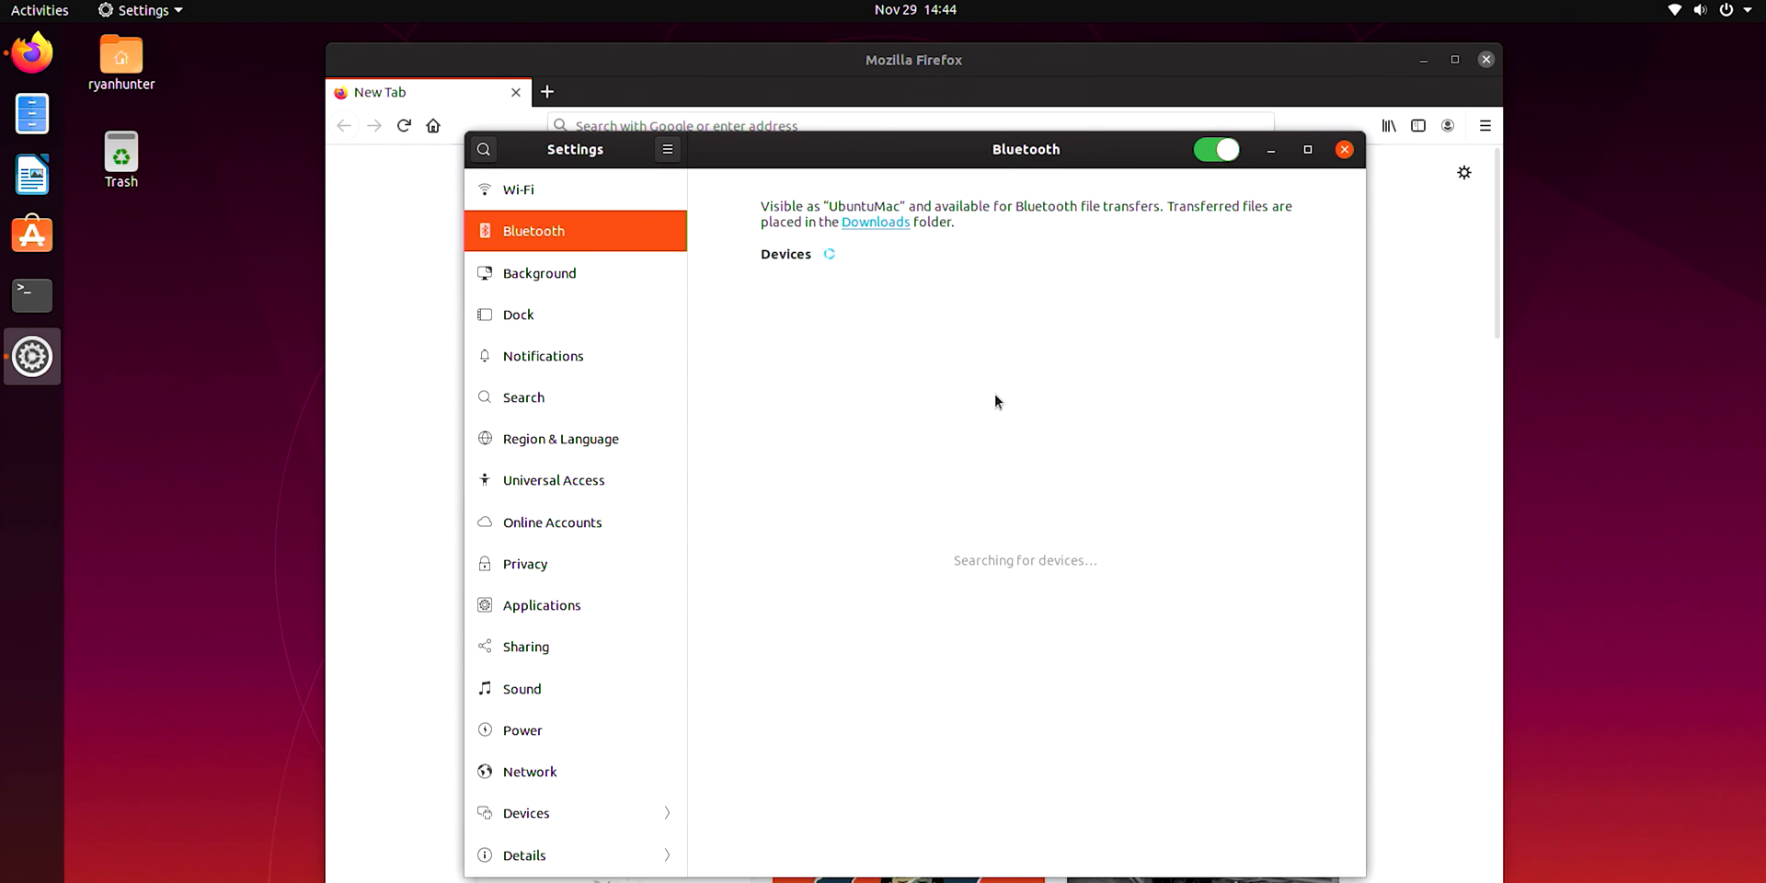
mouse_move(472, 267)
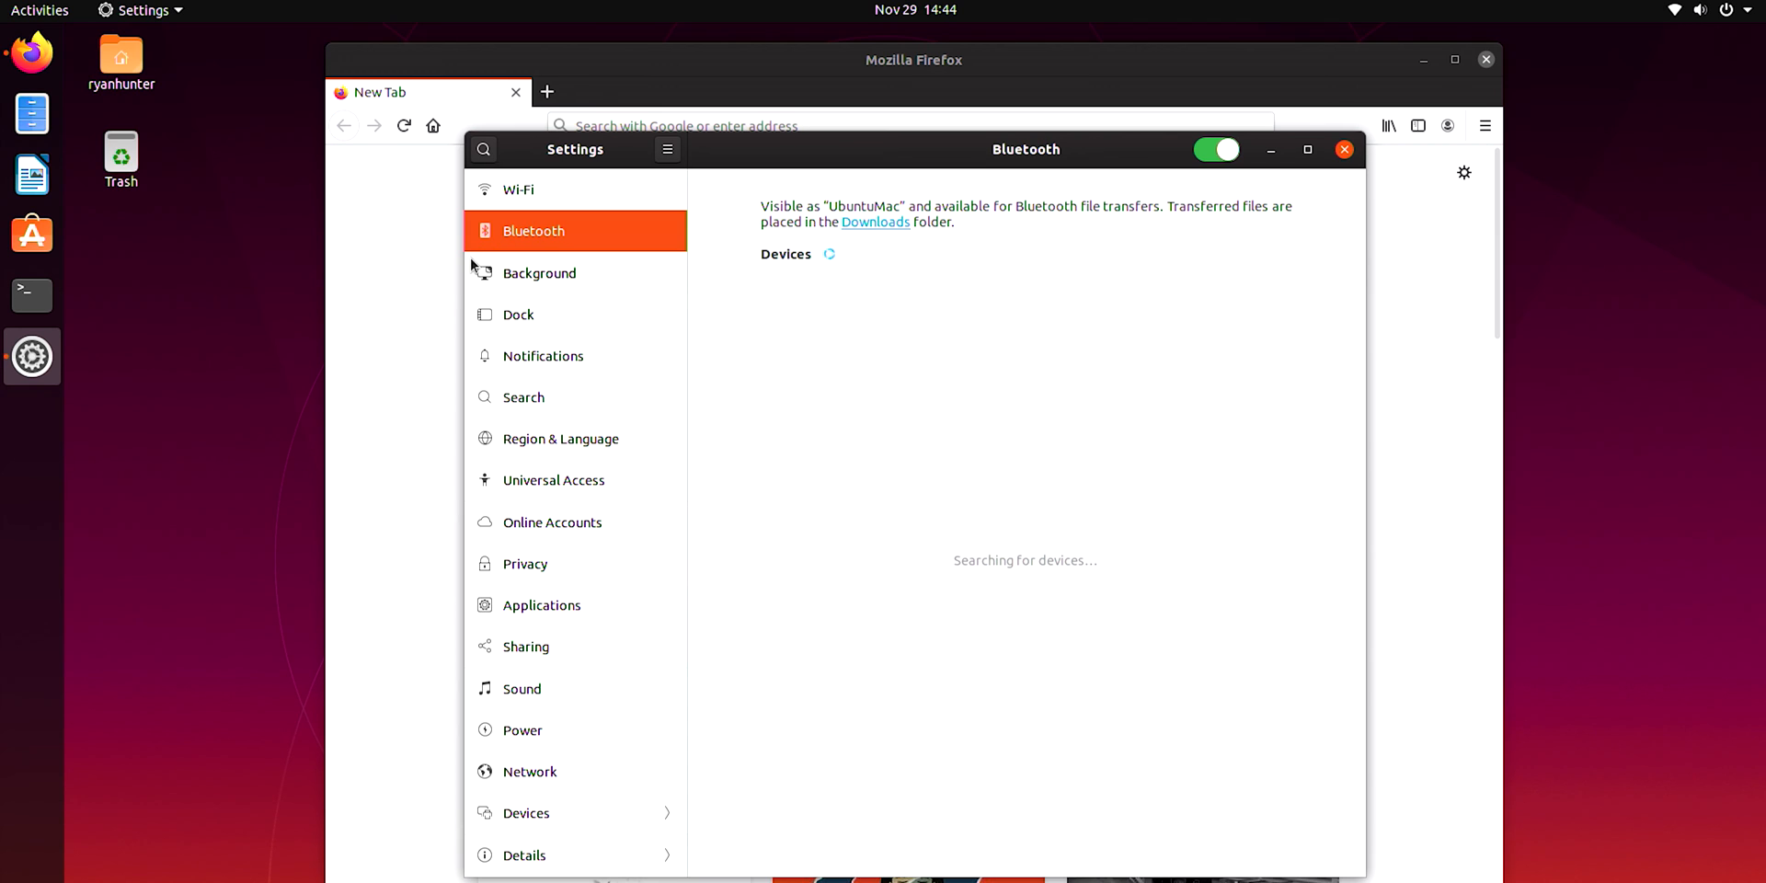
mouse_move(530, 283)
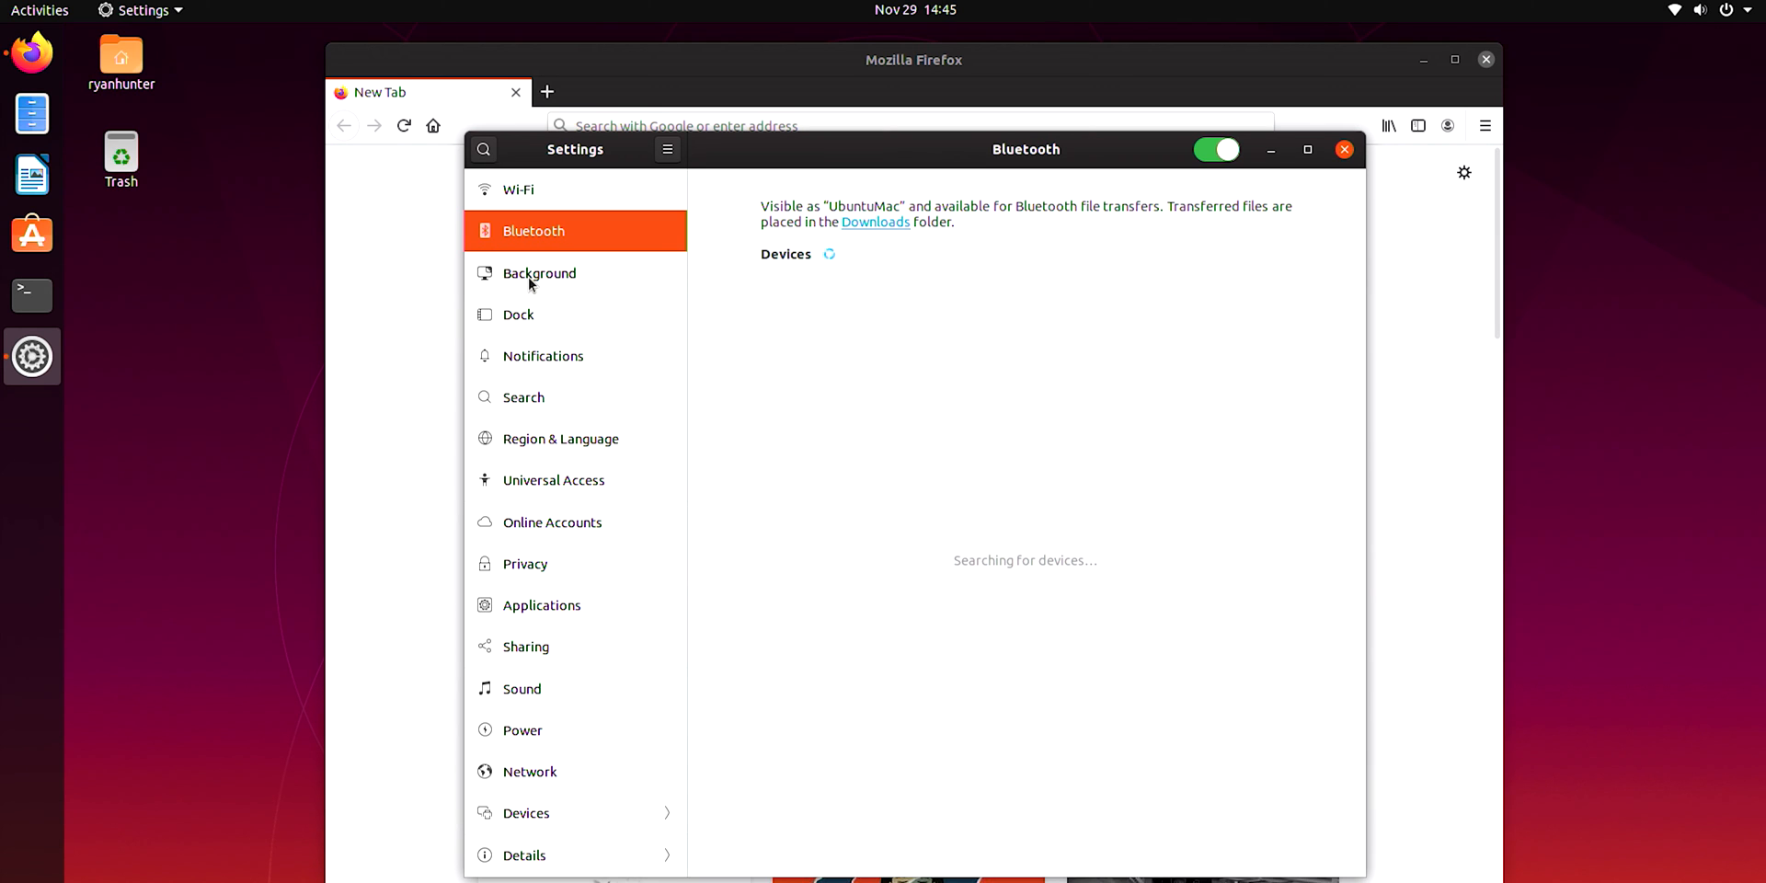
click(539, 272)
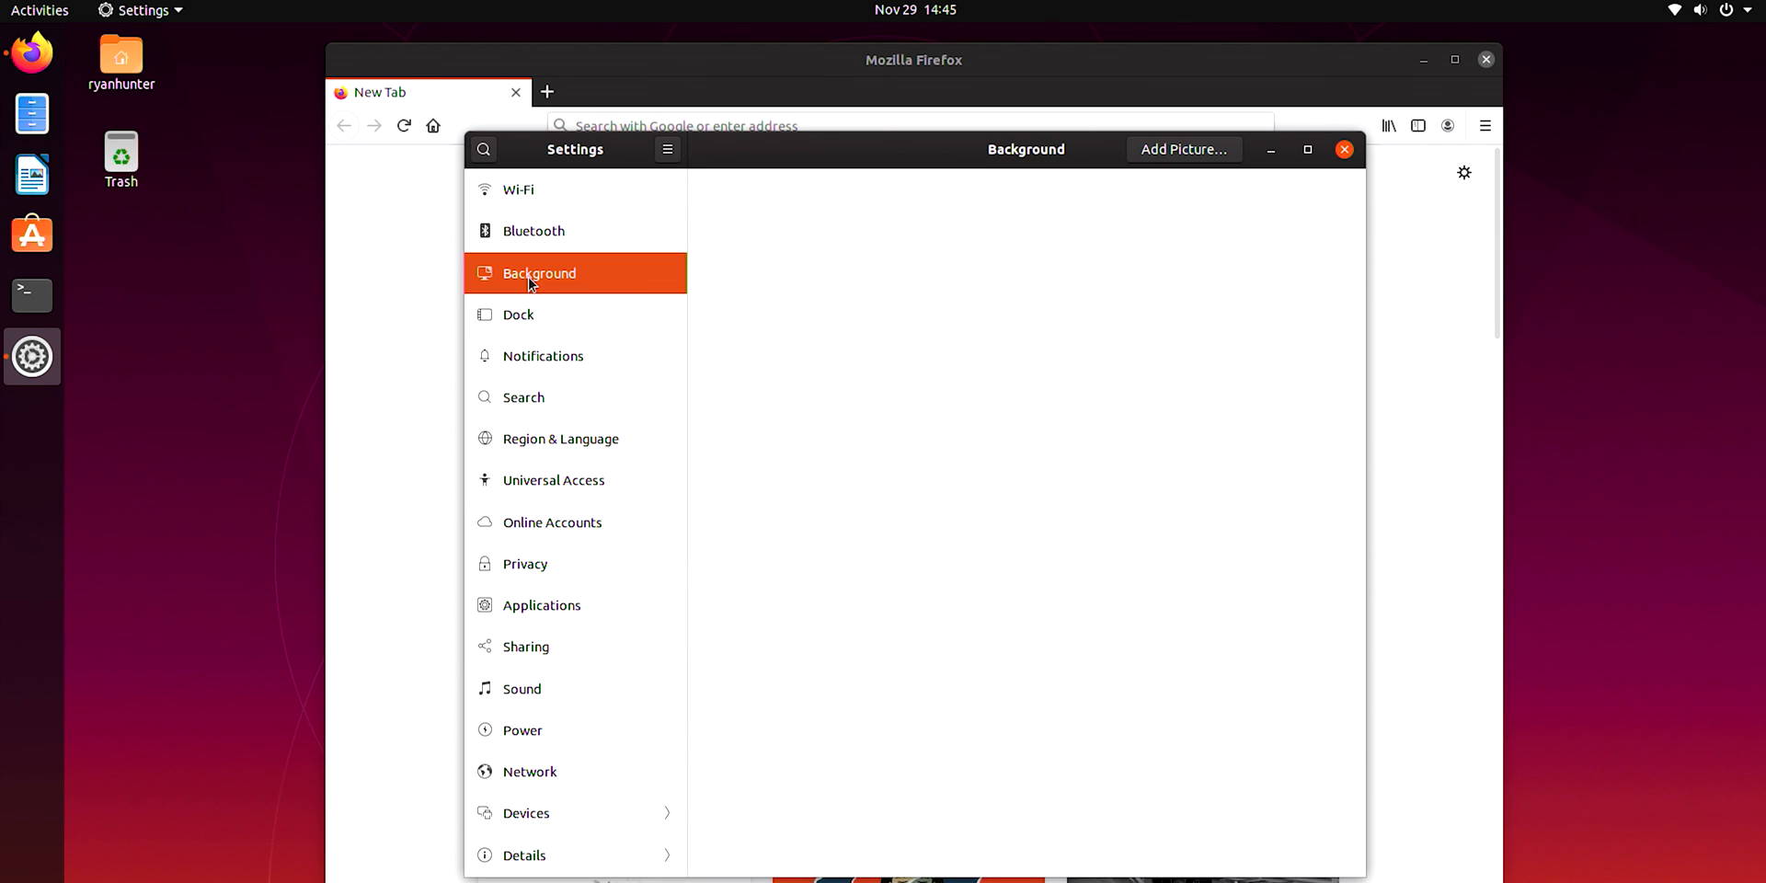
click(31, 294)
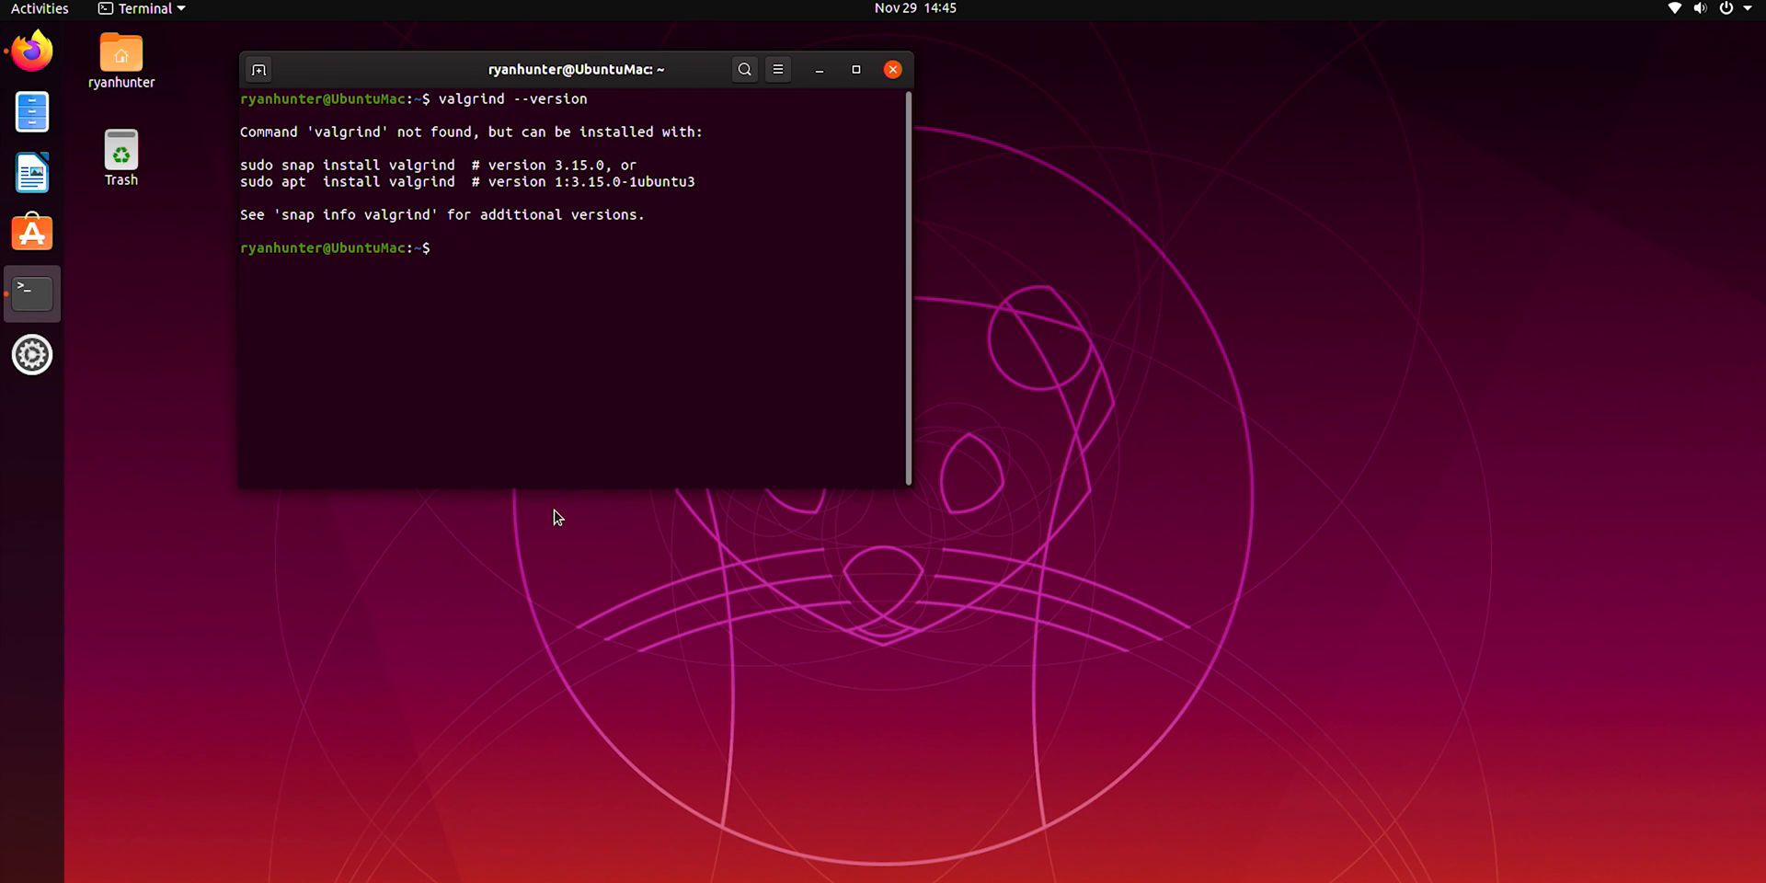
Begin a sudo install command after valgrind is reported missing
text(sudo)
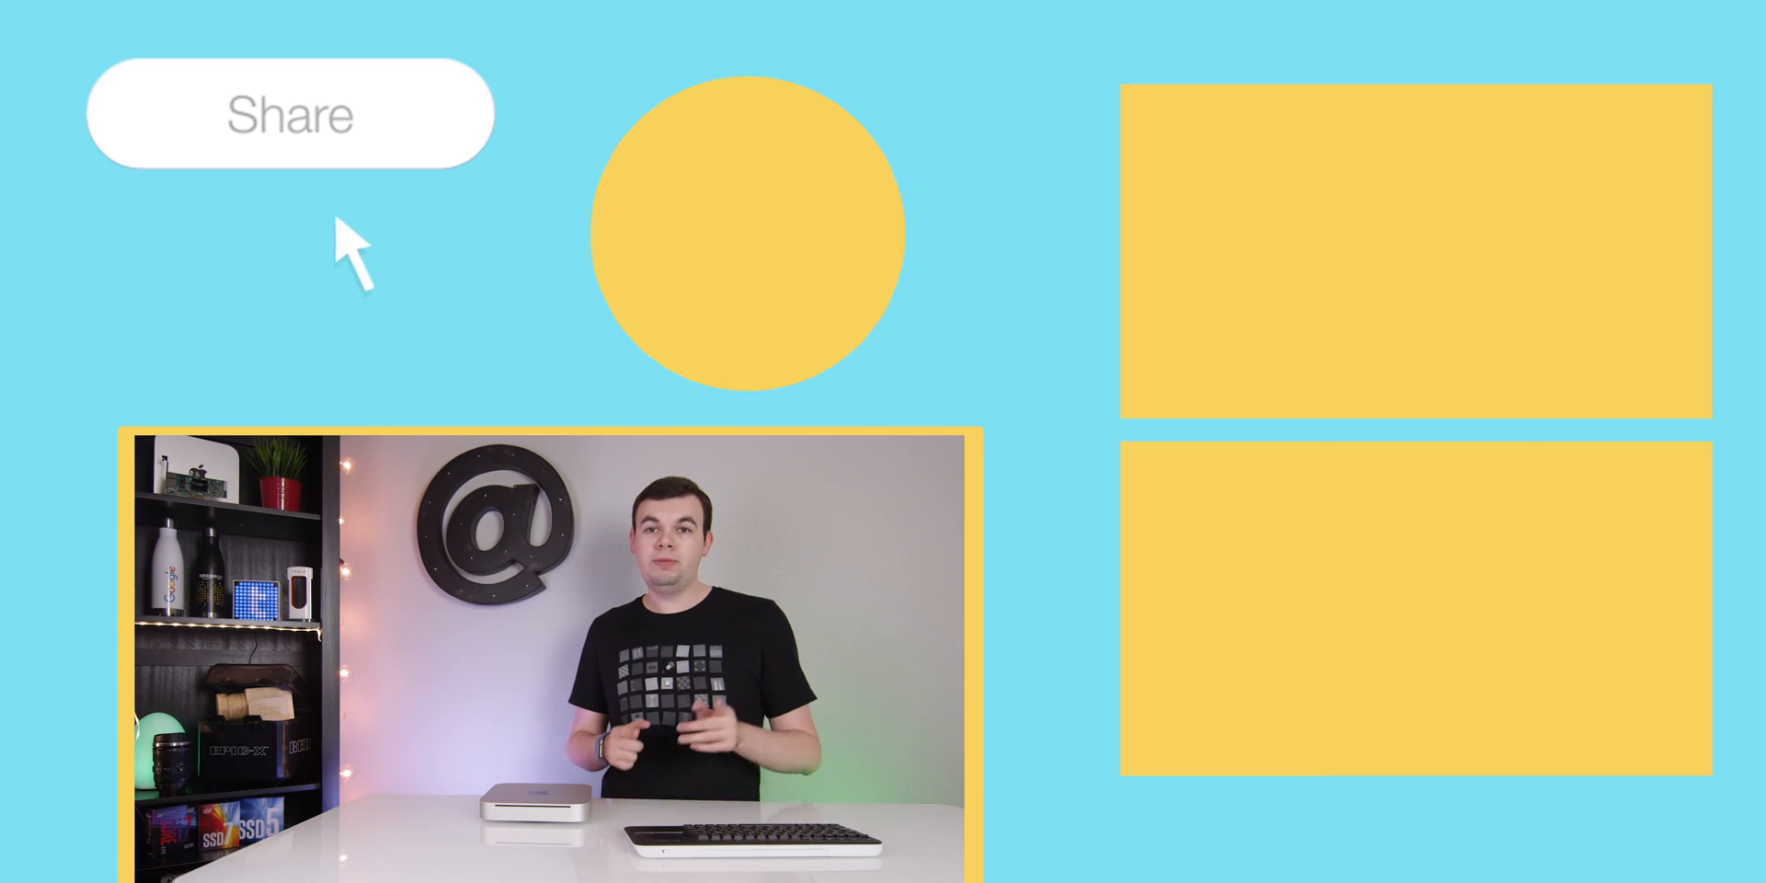
click(287, 112)
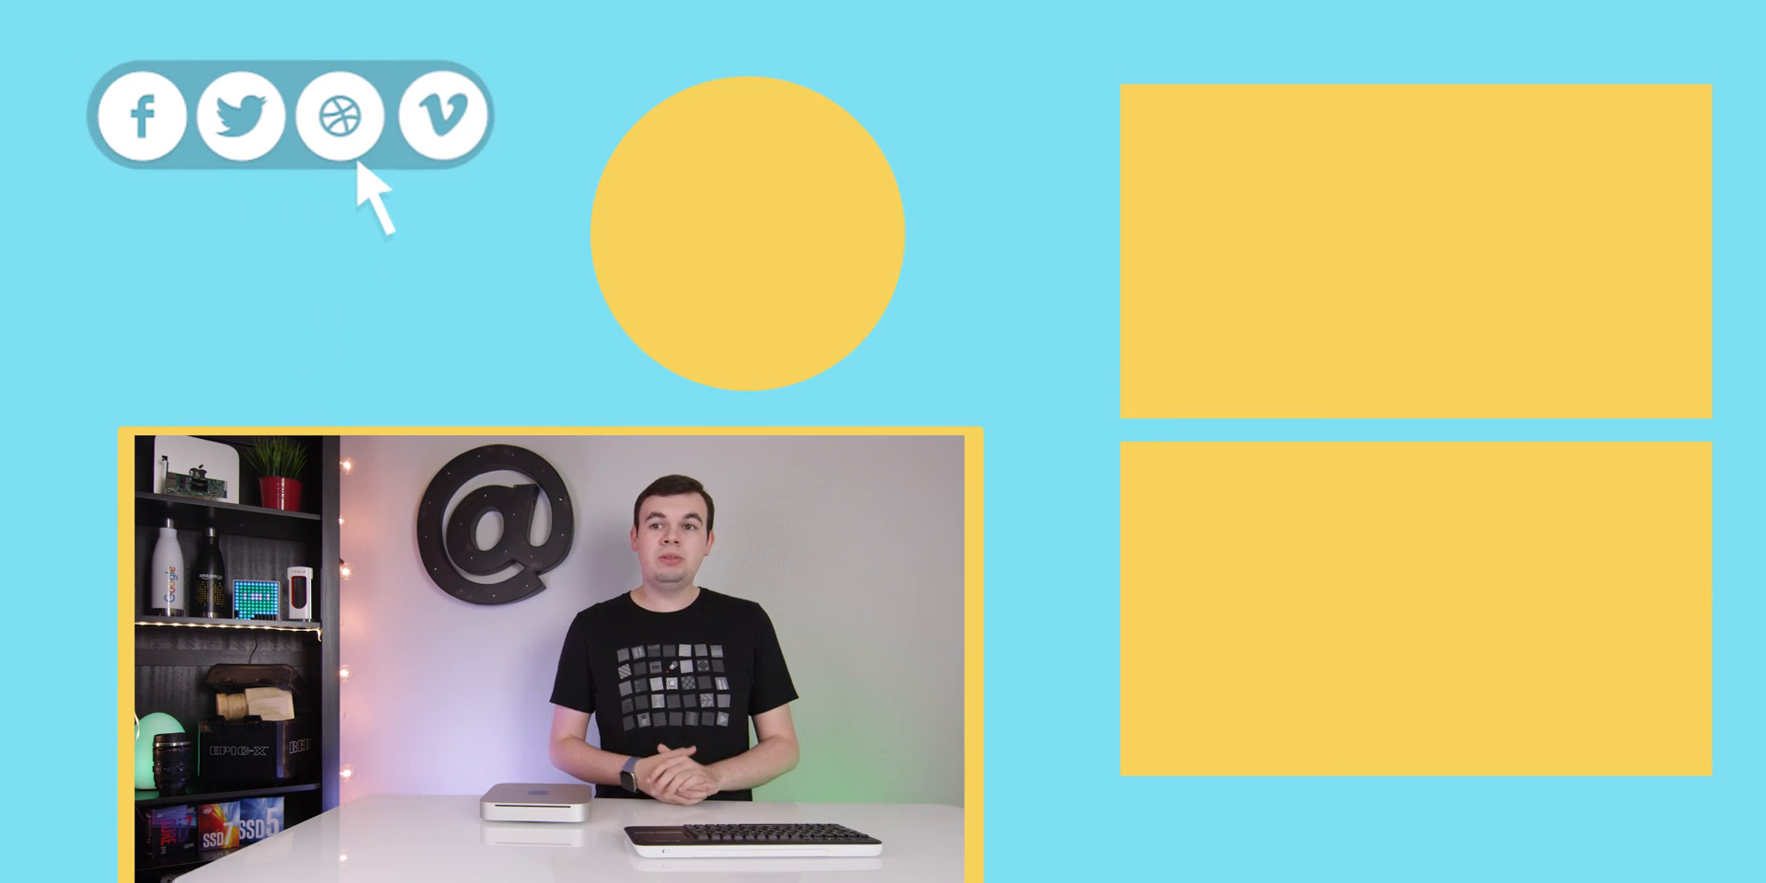